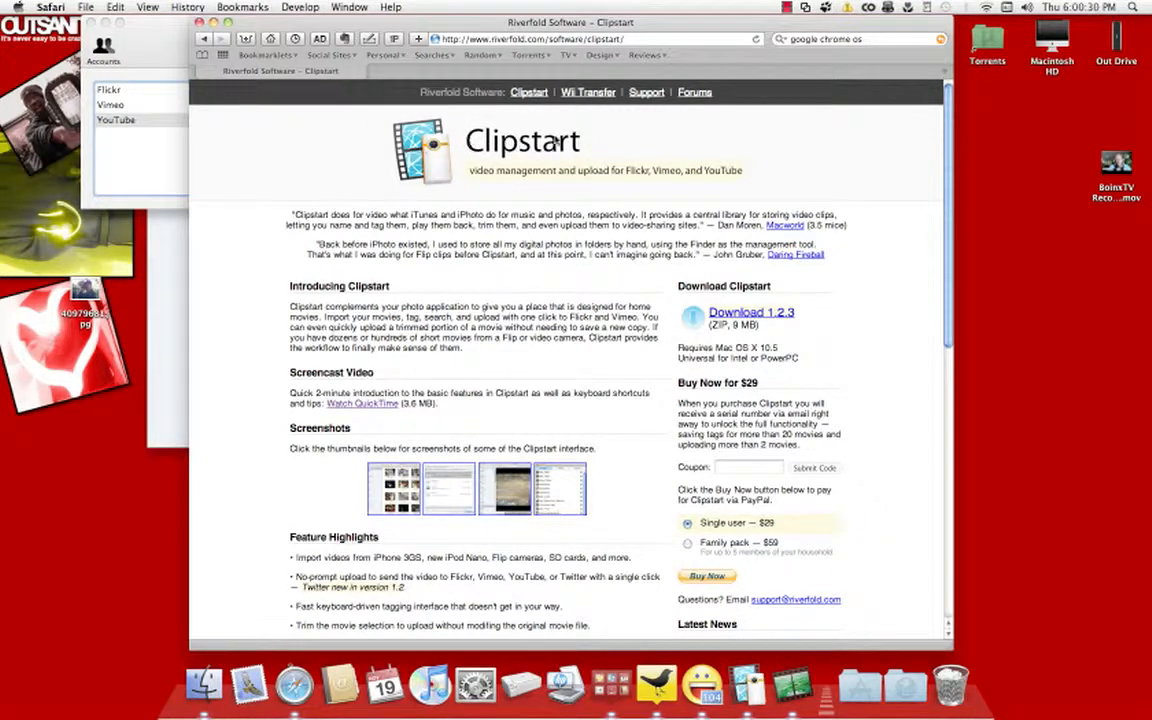
mouse_move(604, 110)
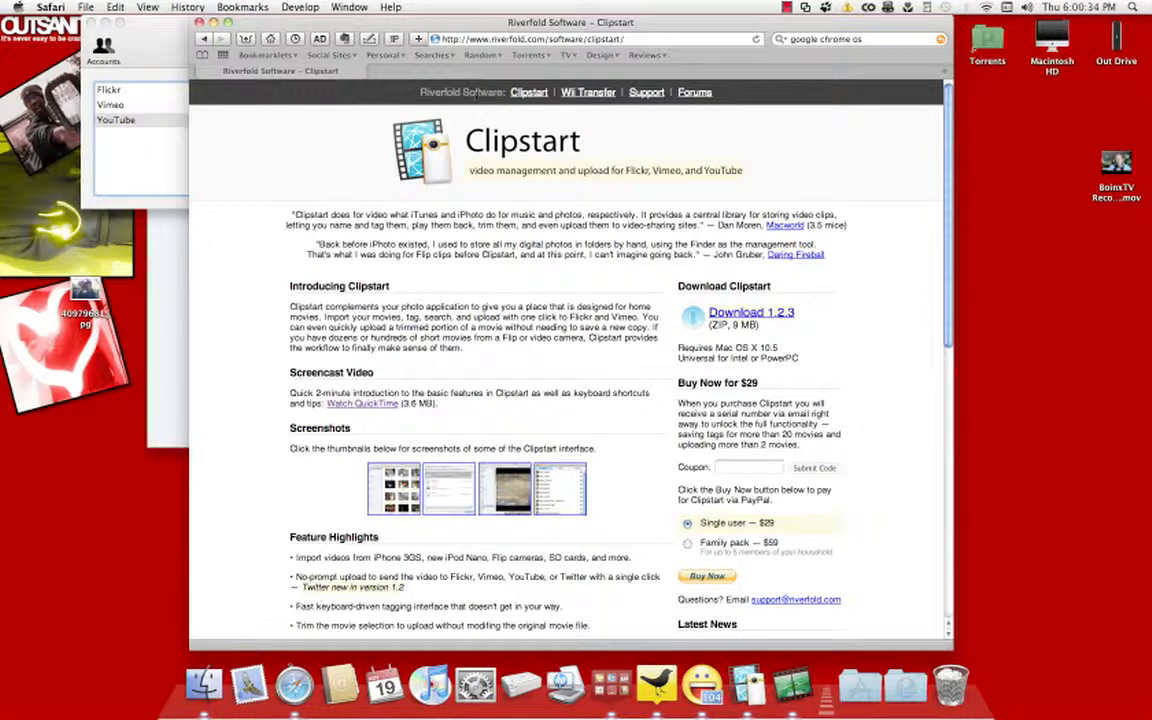
mouse_move(588, 92)
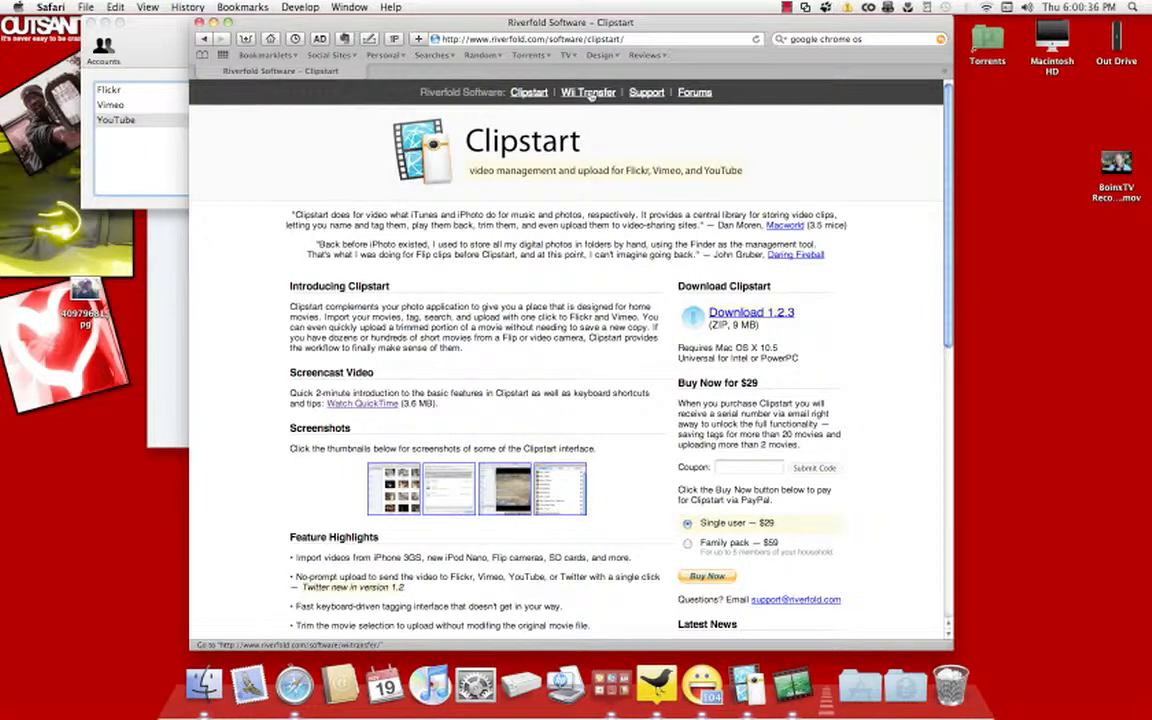
- Look over the Wii Transfer product page on the Riverfold site
click(588, 92)
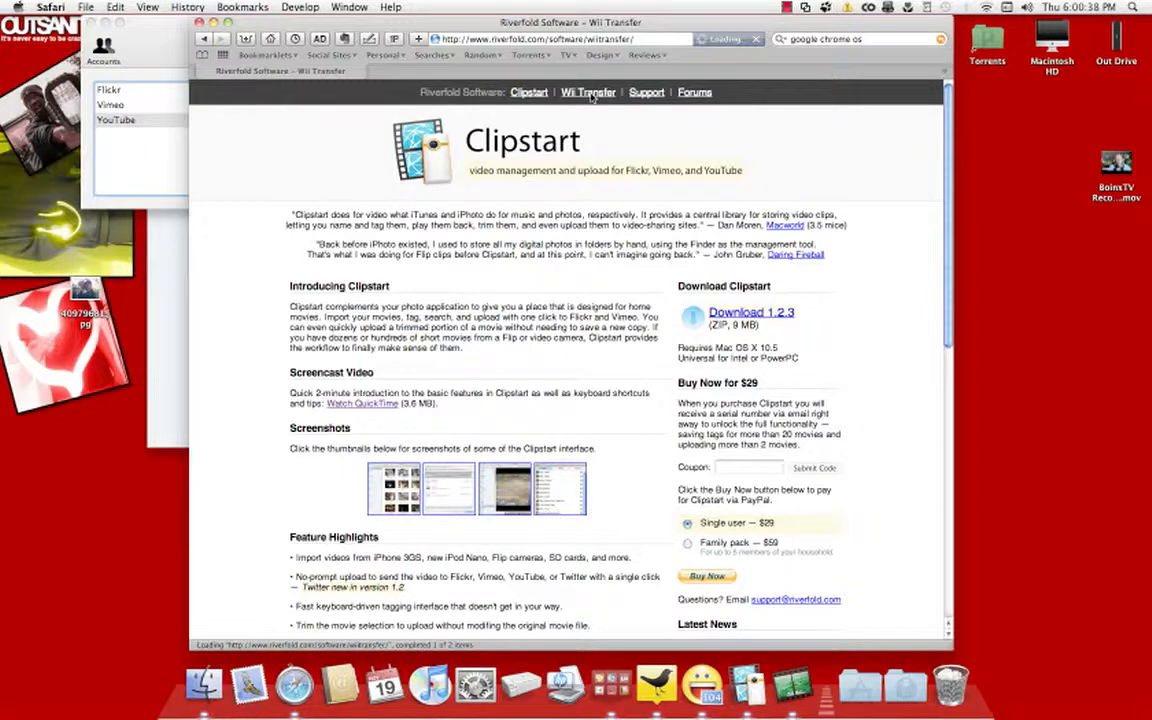
click(588, 92)
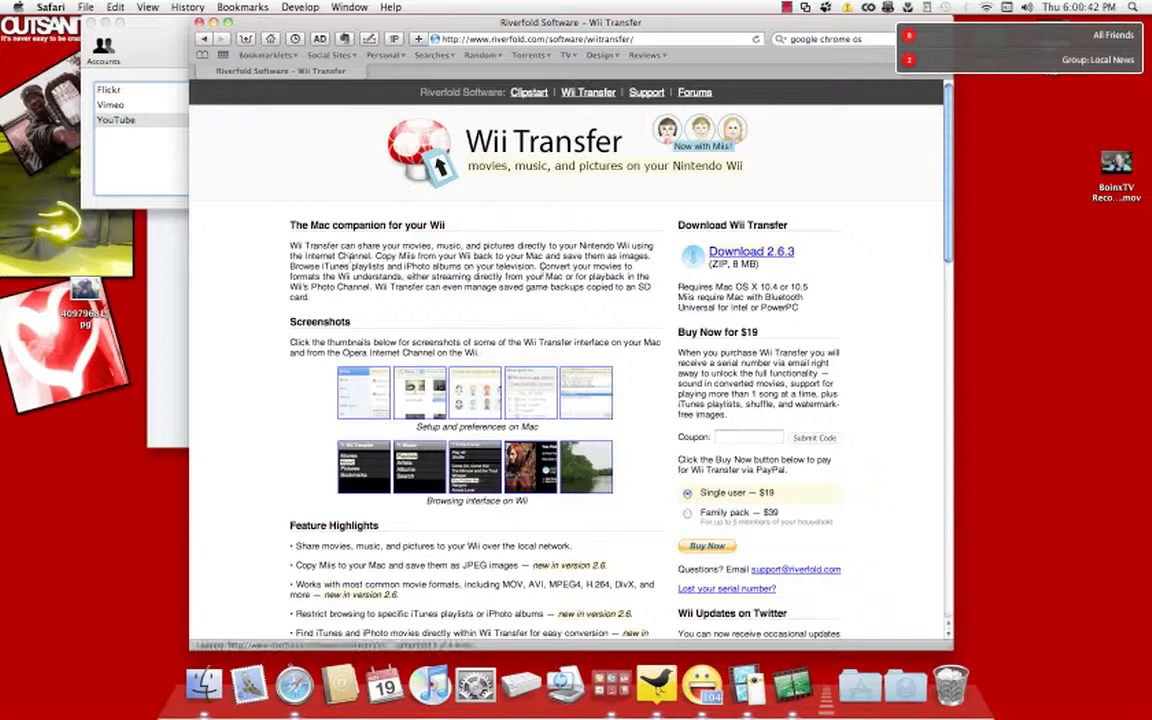
scroll(down, 3)
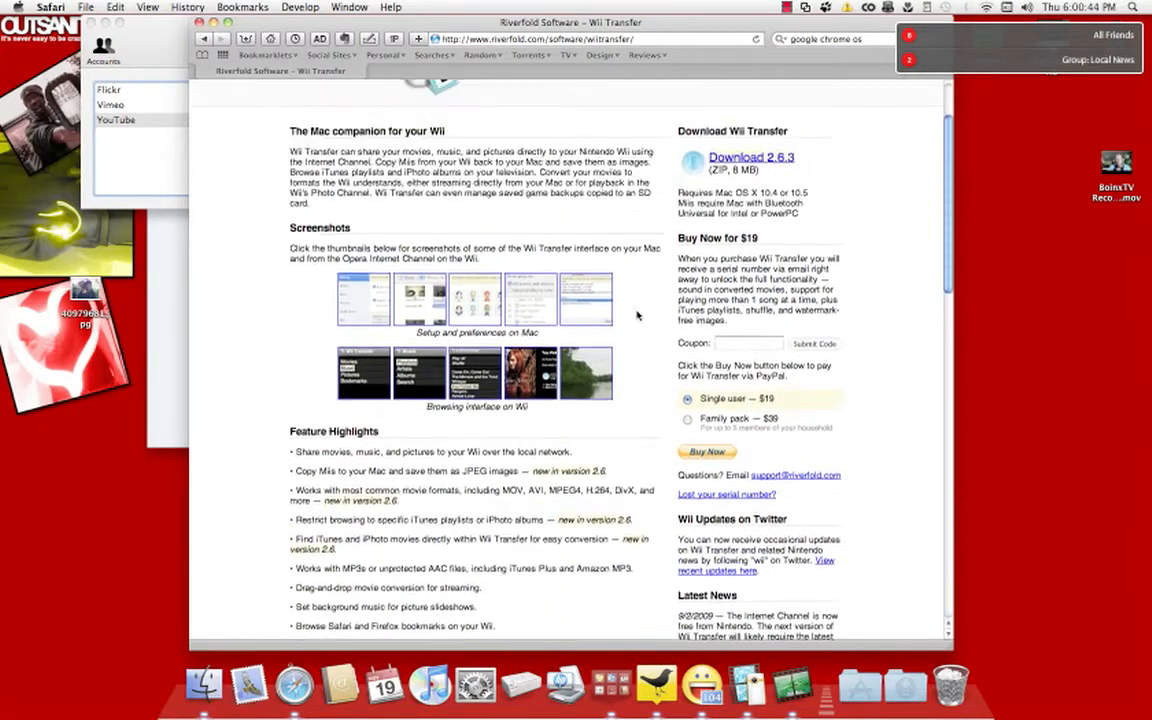
scroll(up, 3)
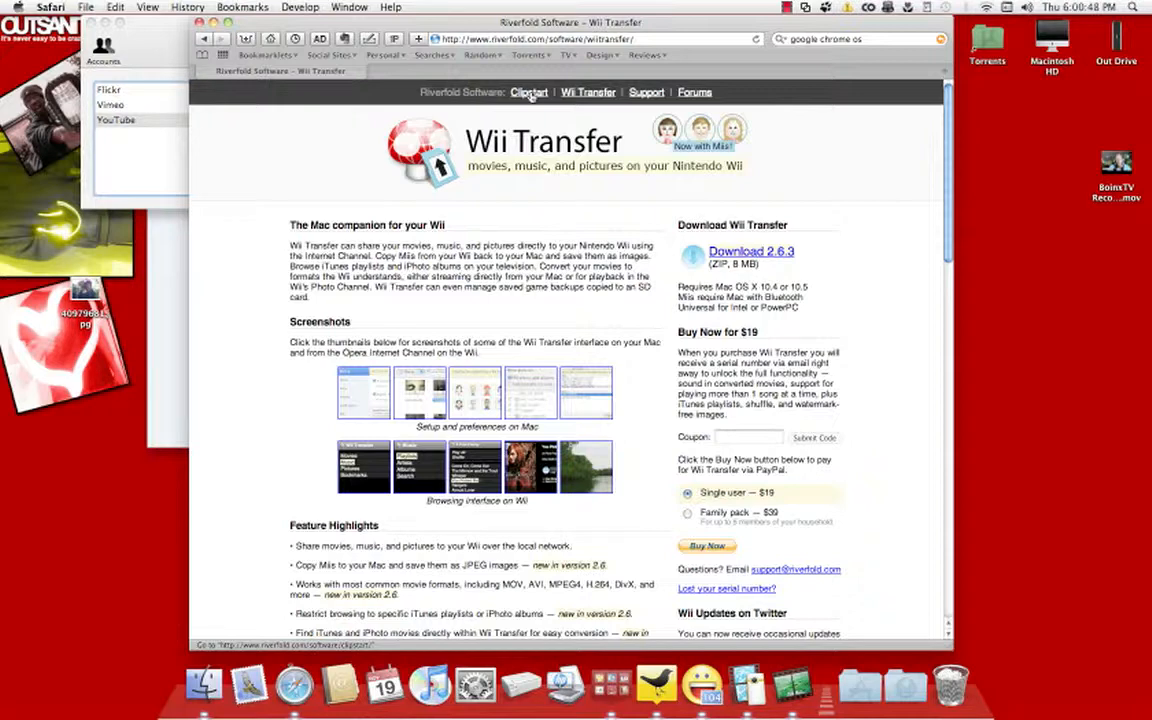
- Return to the Clipstart product page and read through its full length
click(528, 92)
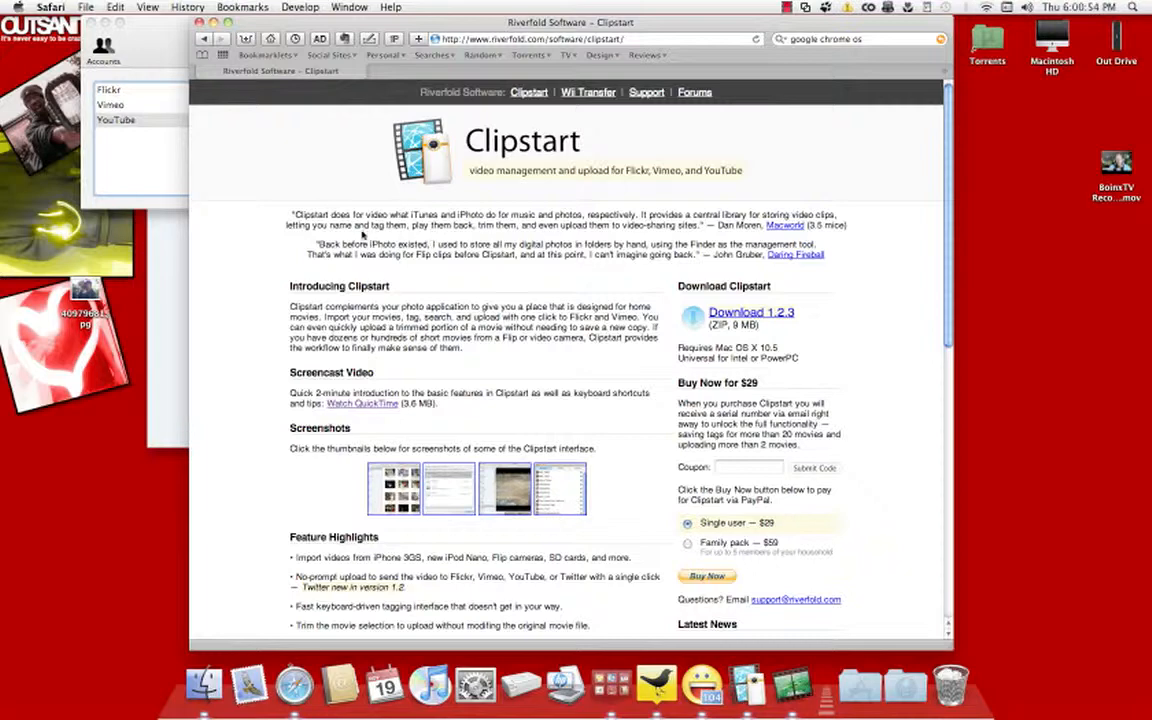
scroll(down, 3)
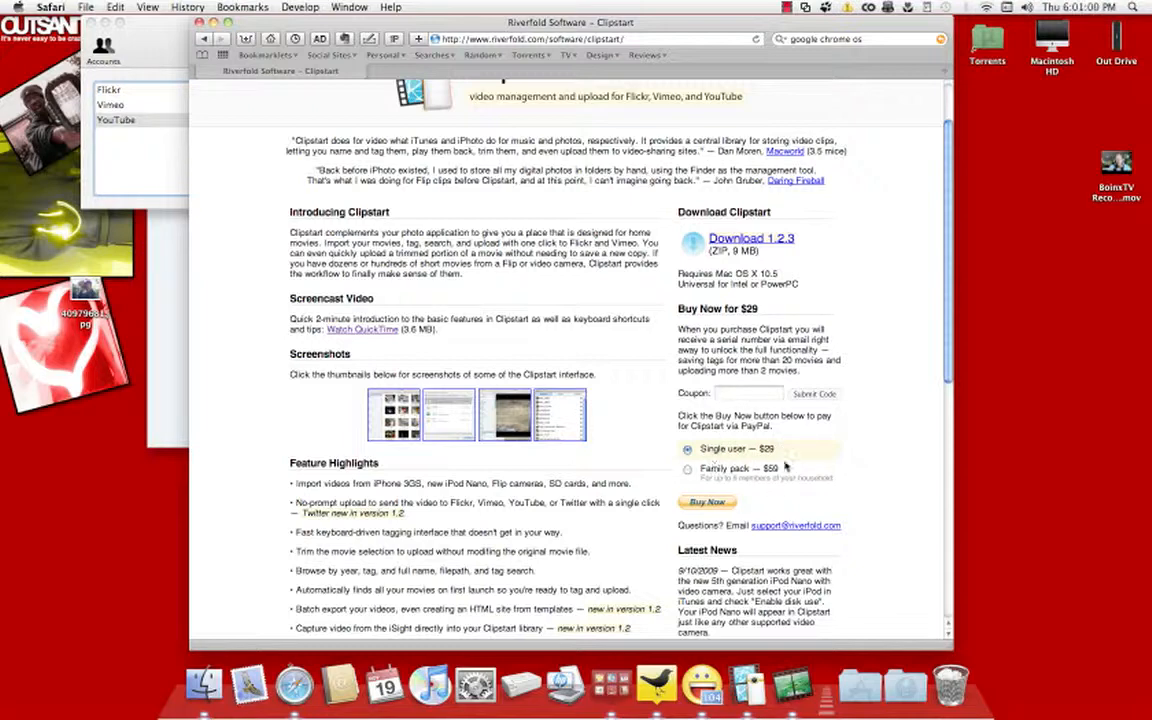
scroll(up, 3)
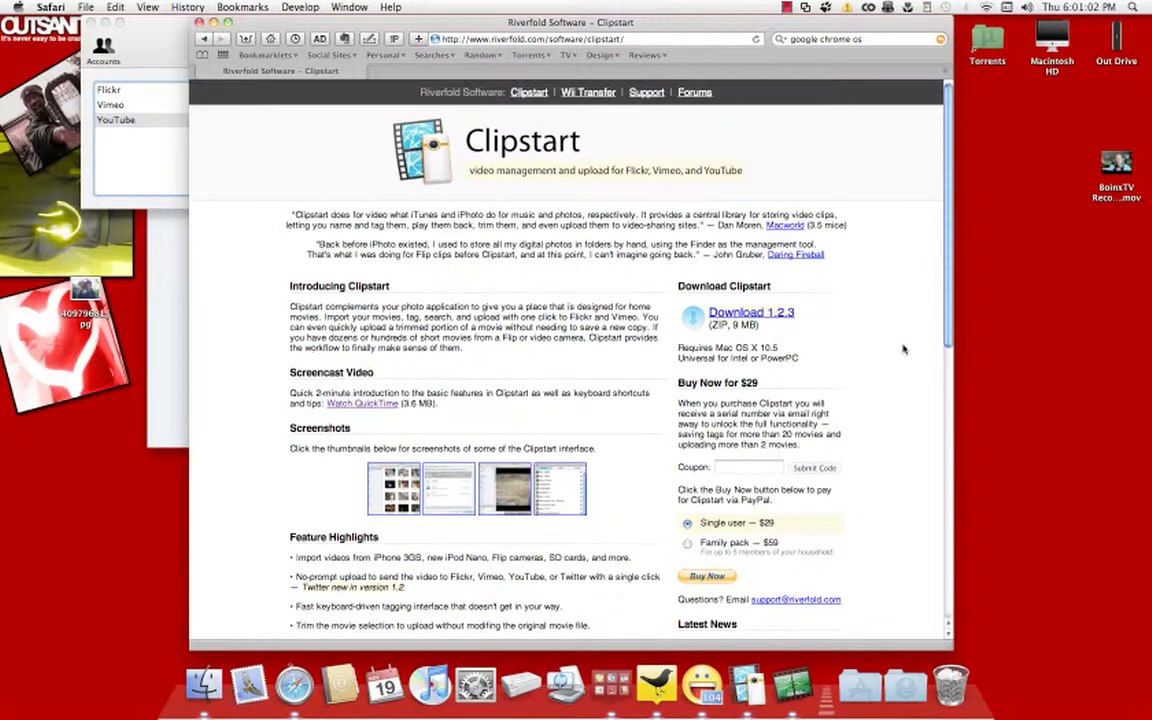
mouse_move(476, 164)
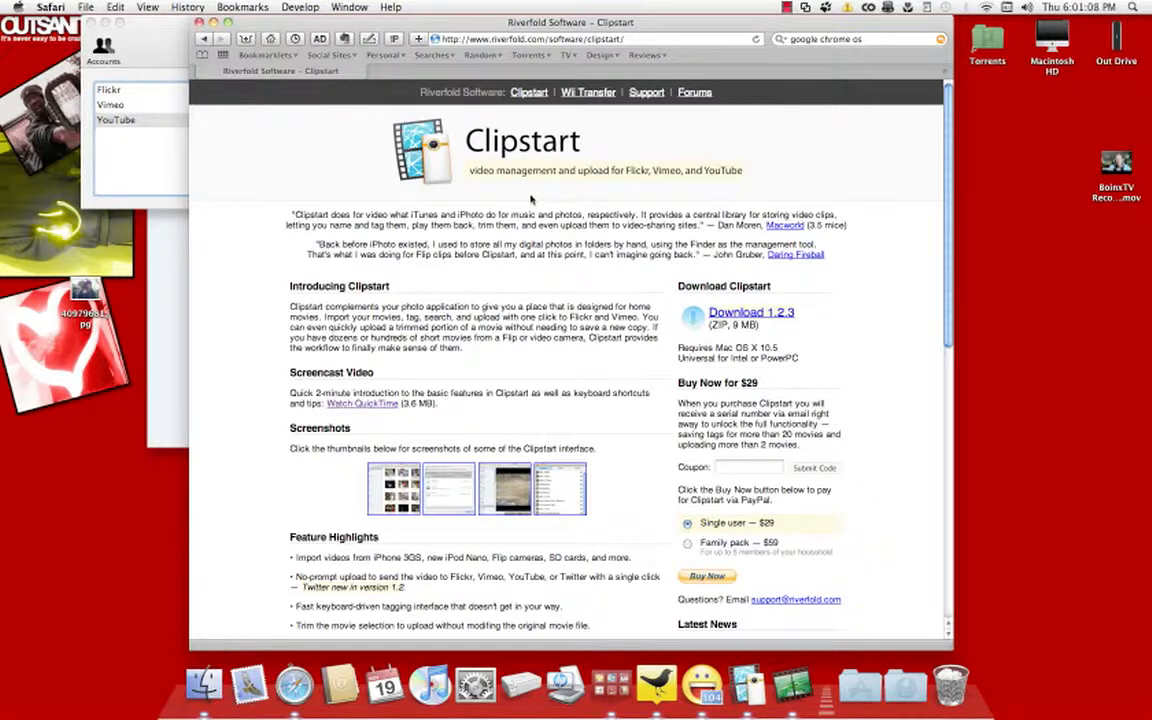
mouse_move(650, 178)
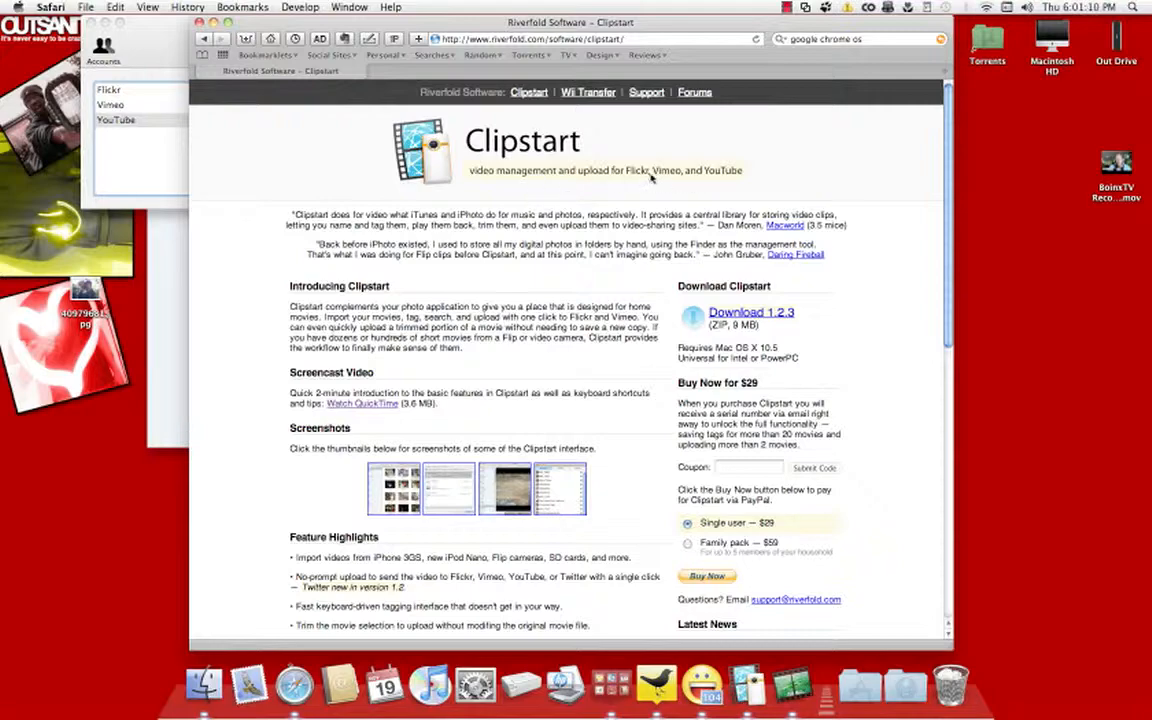
scroll(down, 3)
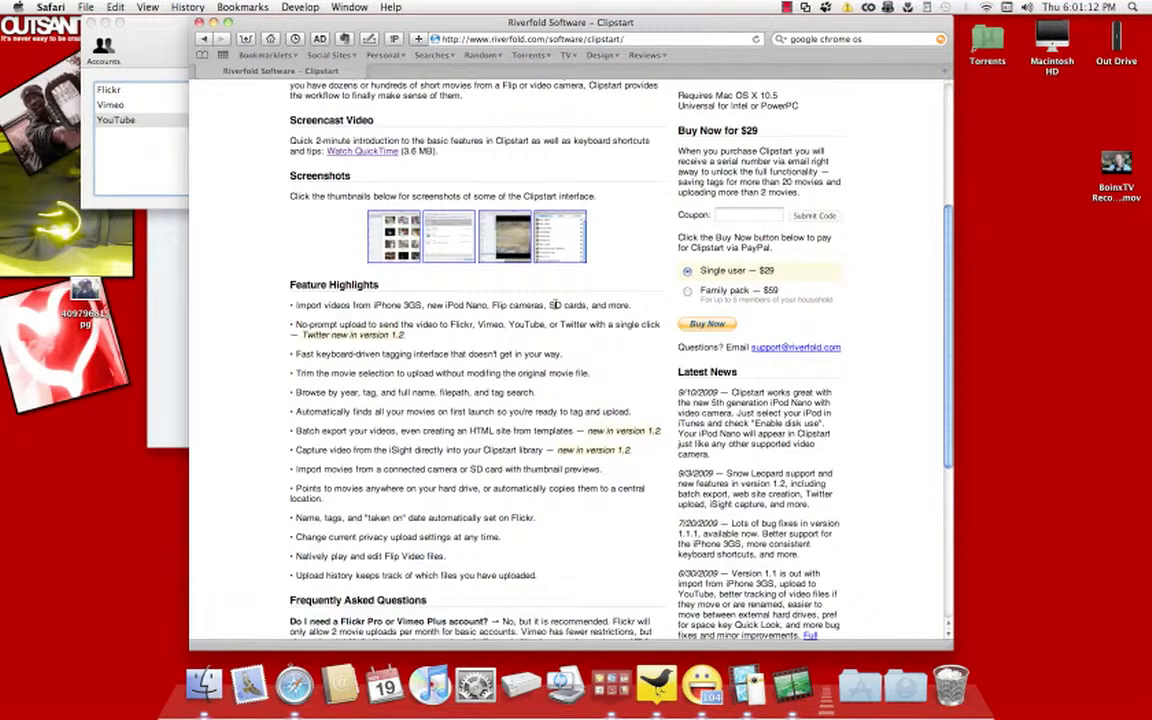
scroll(down, 3)
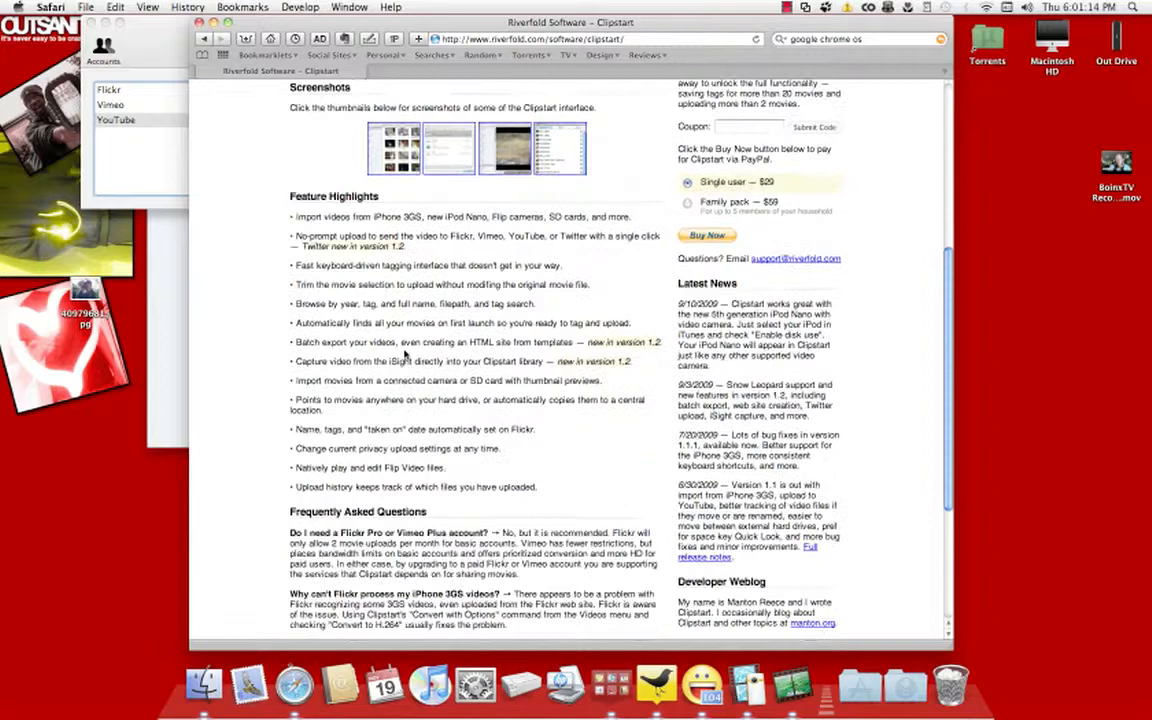
scroll(down, 3)
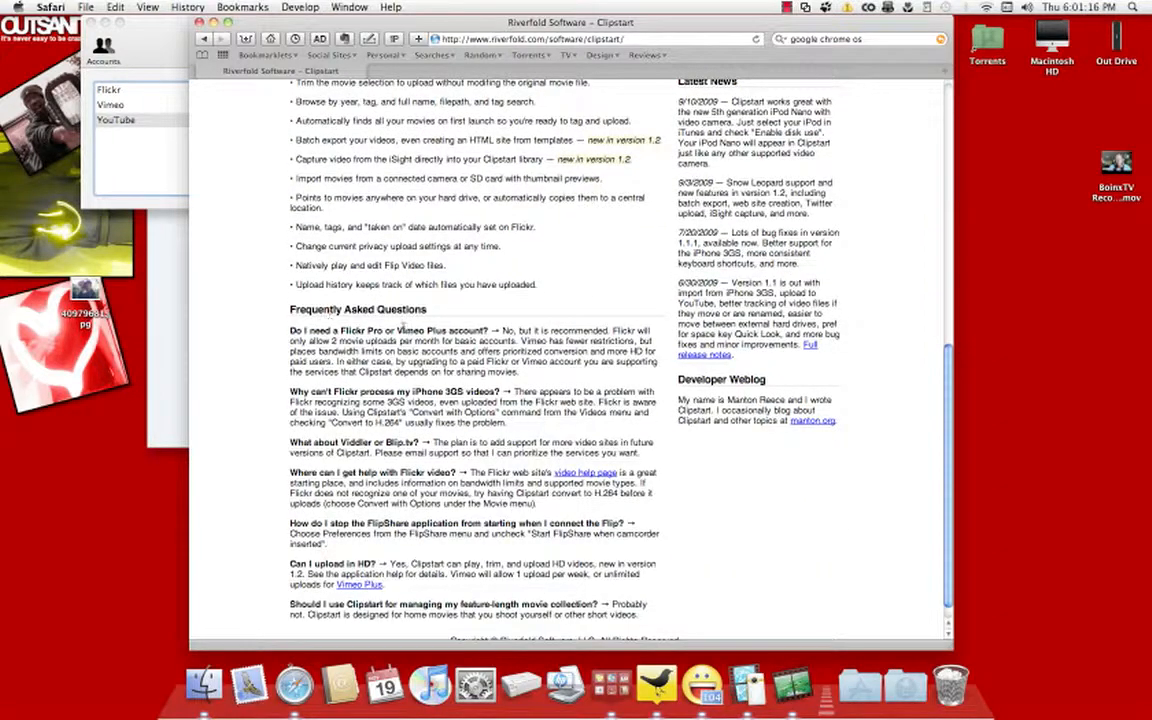
scroll(down, 3)
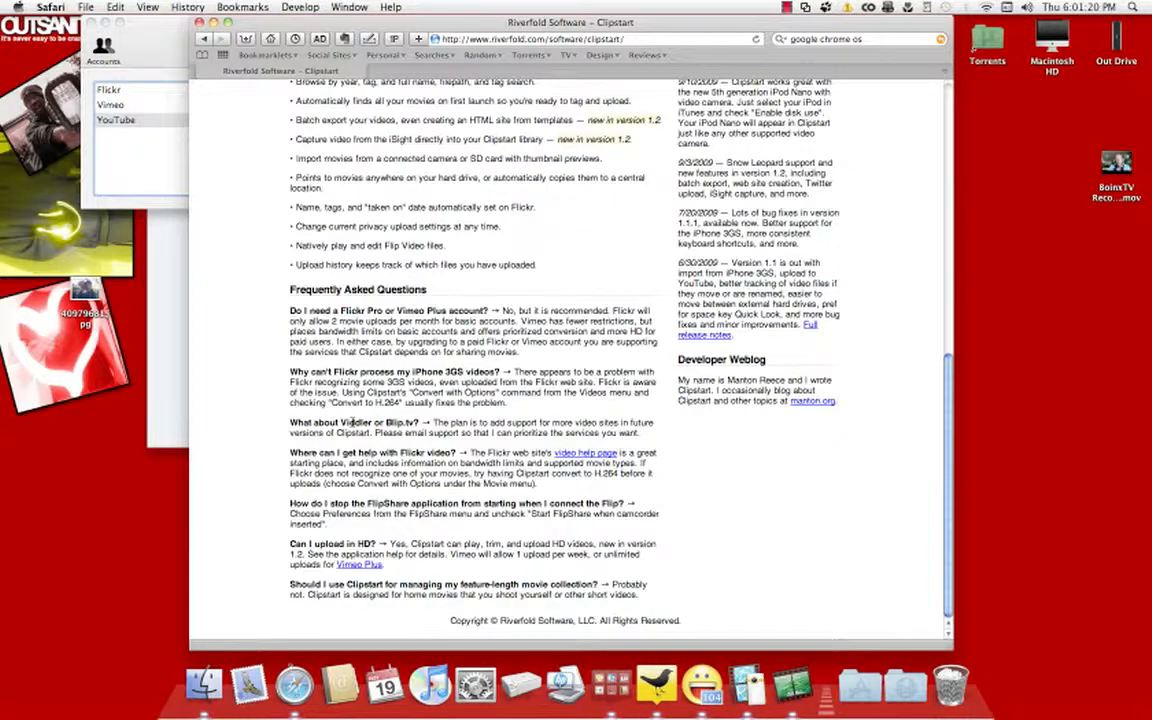
scroll(up, 3)
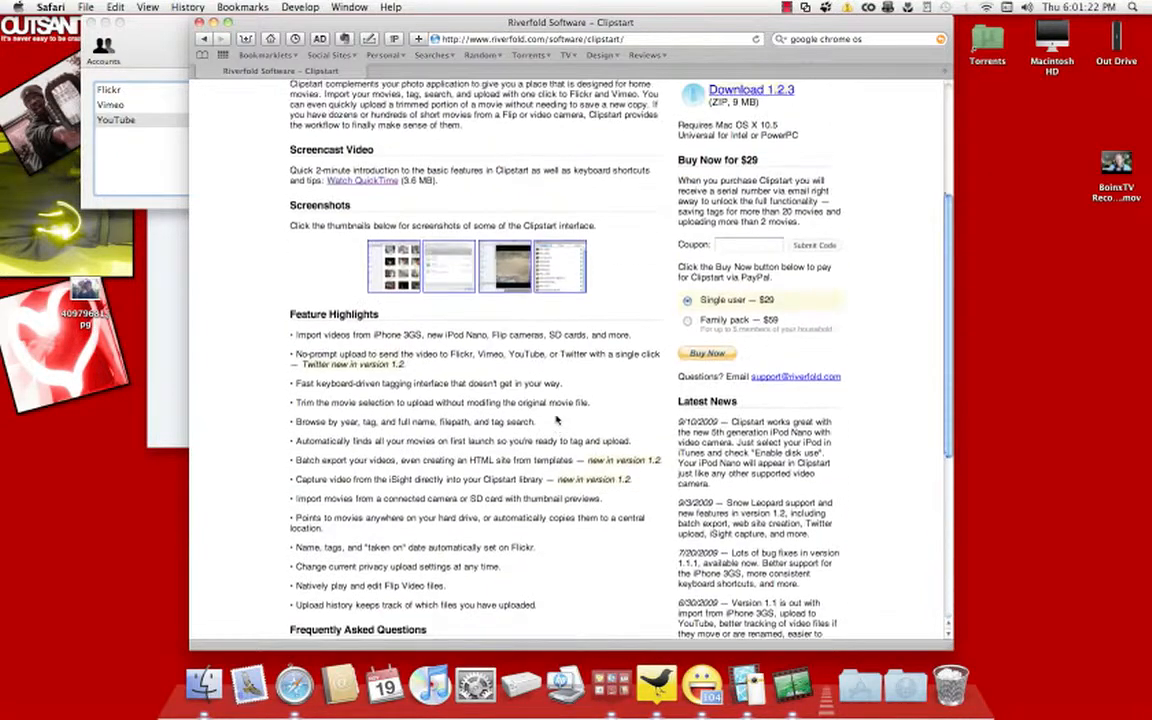
scroll(up, 3)
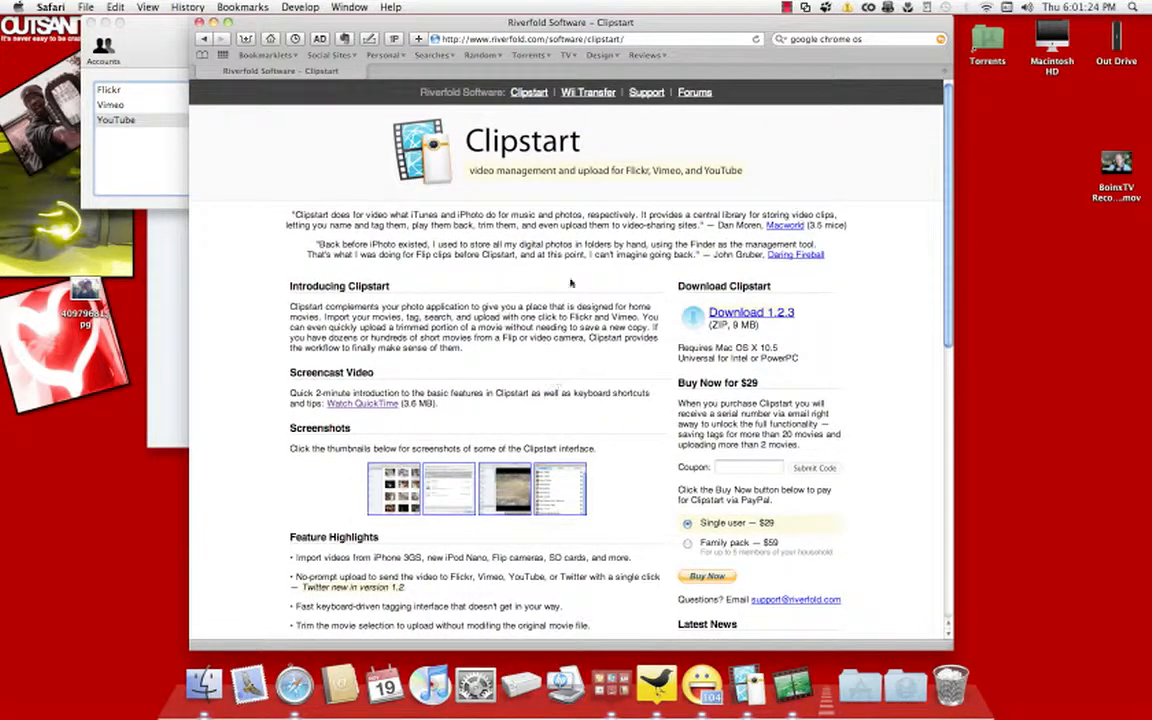
mouse_move(704, 182)
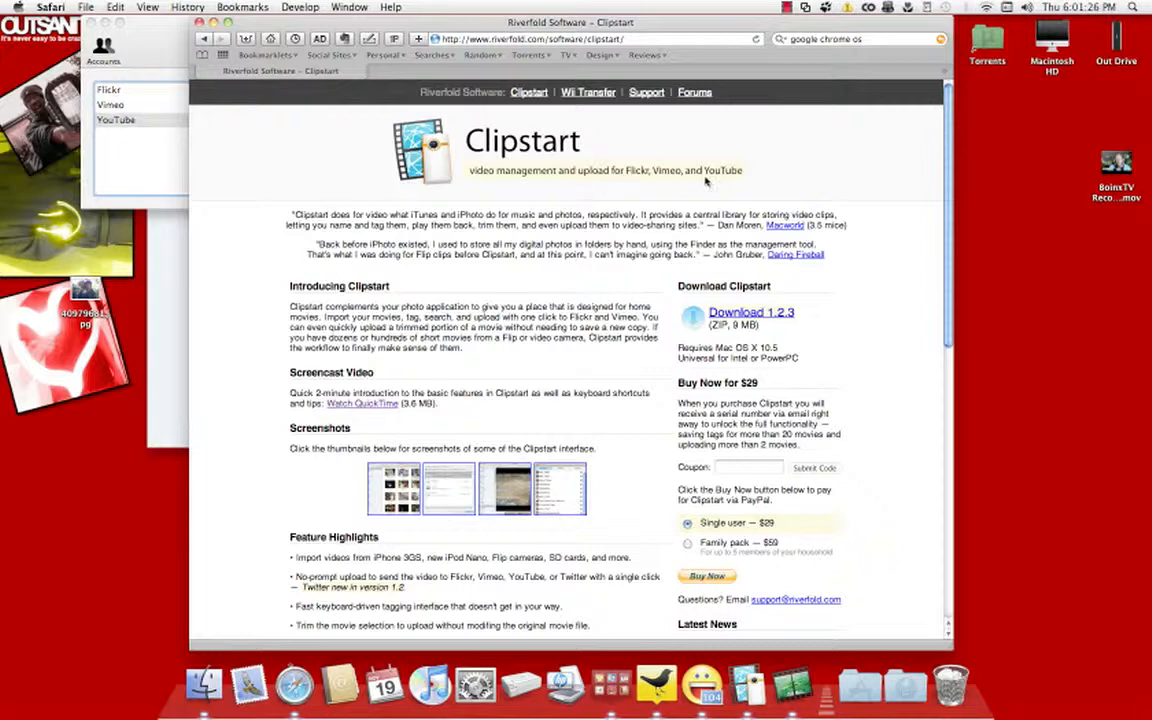
mouse_move(676, 176)
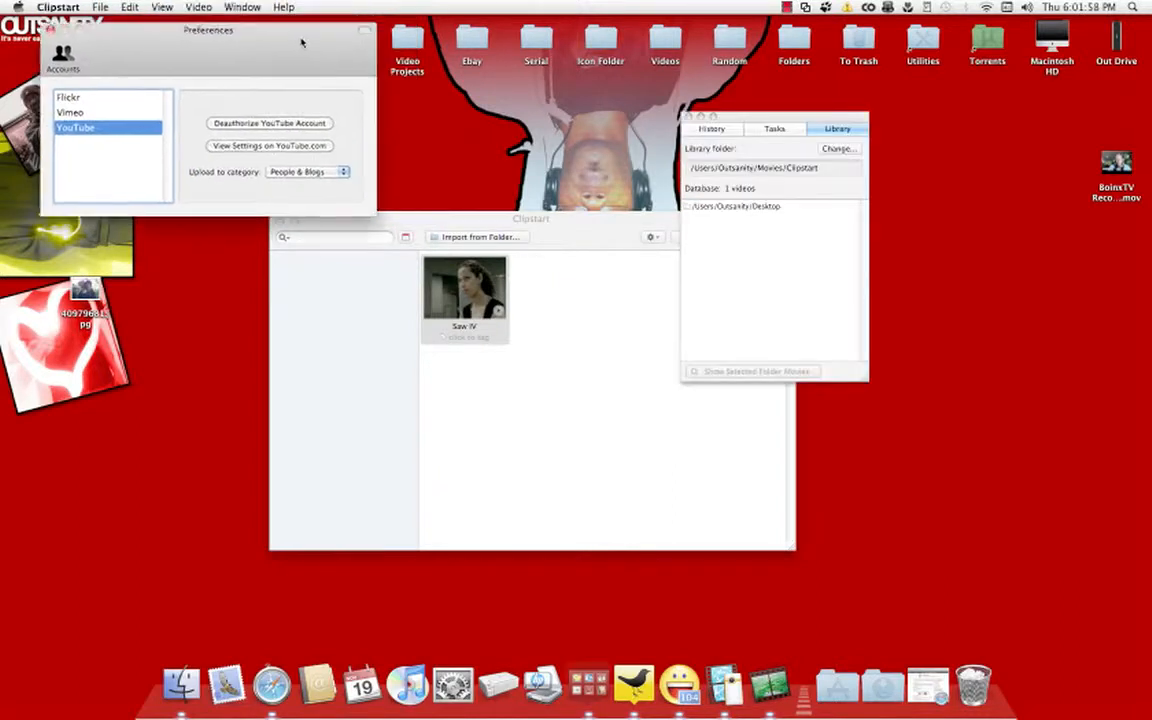
- In Clipstart's Accounts preferences, review the Flickr, Vimeo and YouTube upload accounts
drag(208, 30, 204, 72)
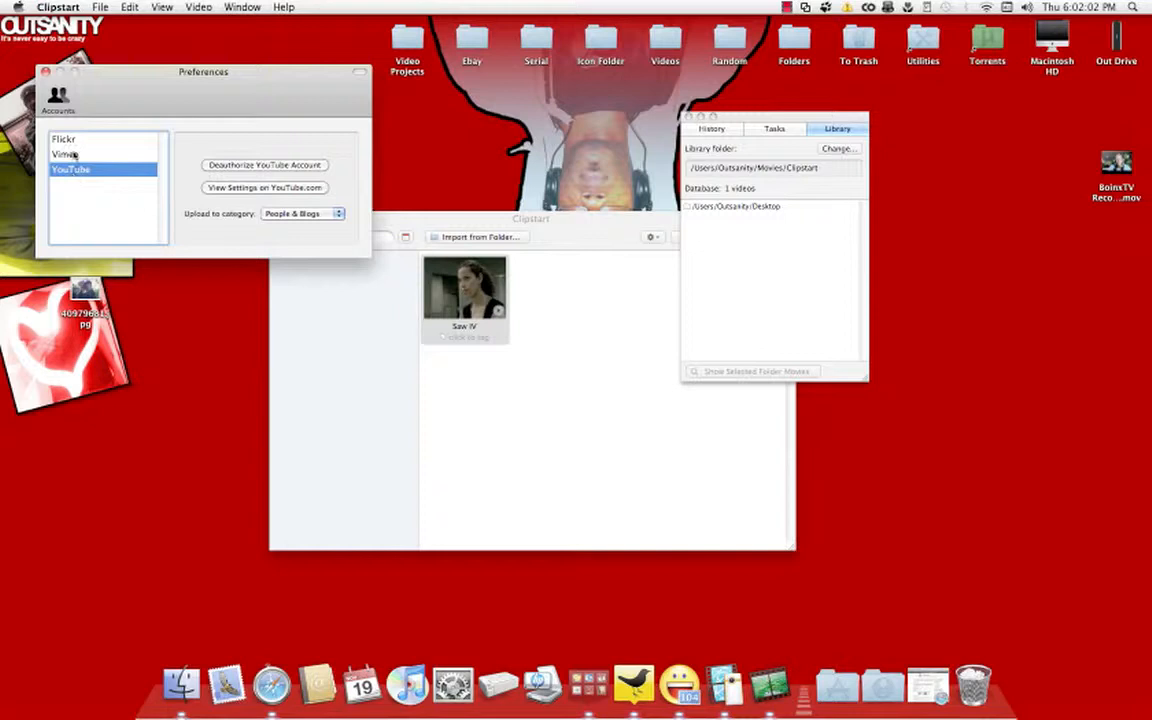
click(64, 140)
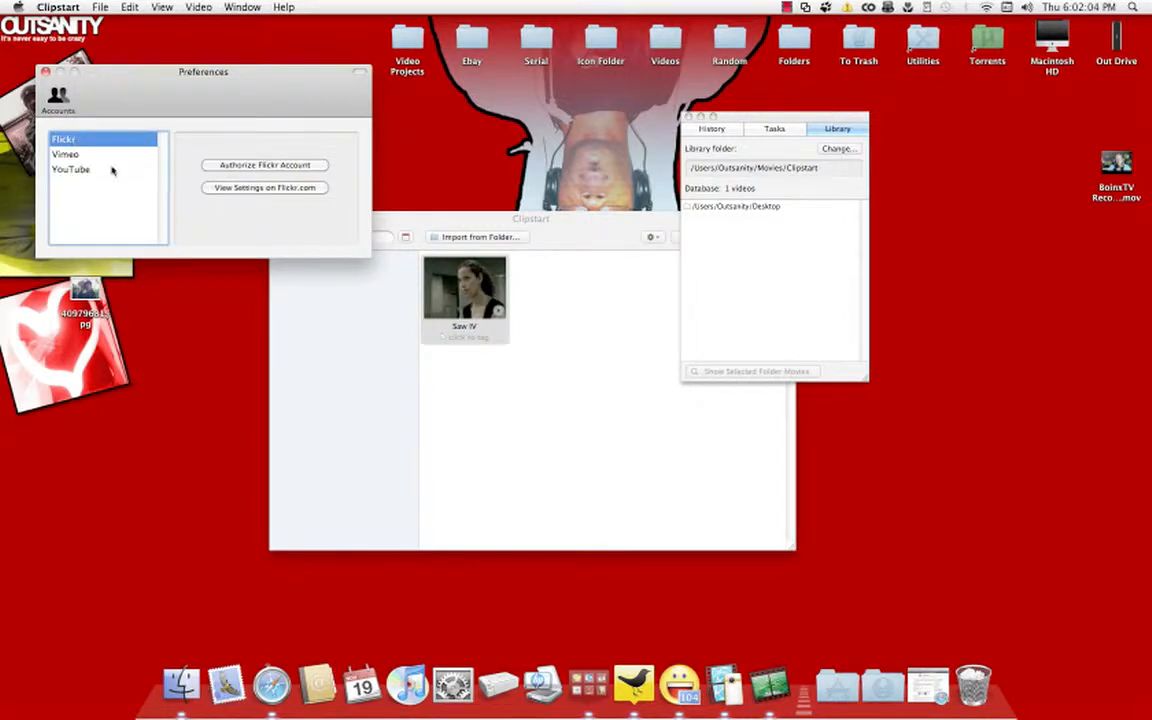
click(64, 154)
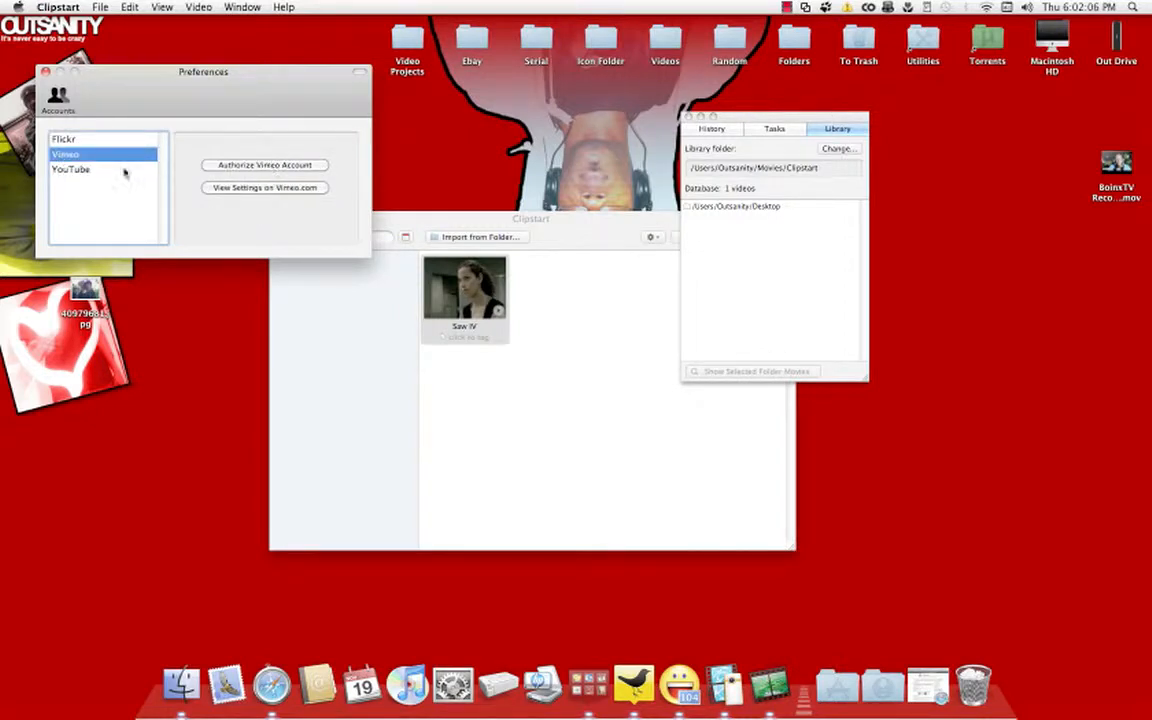
click(72, 168)
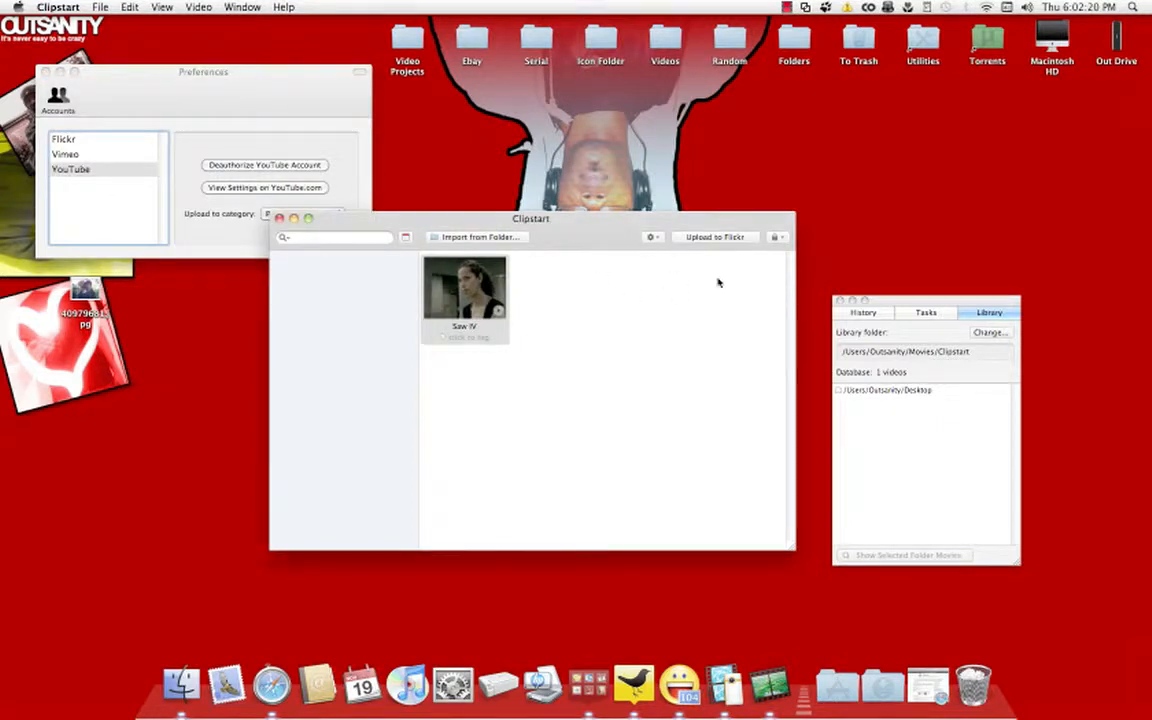
- Add the Desktop's Video Projects folder via Change…, bringing the library to 2 videos
click(776, 236)
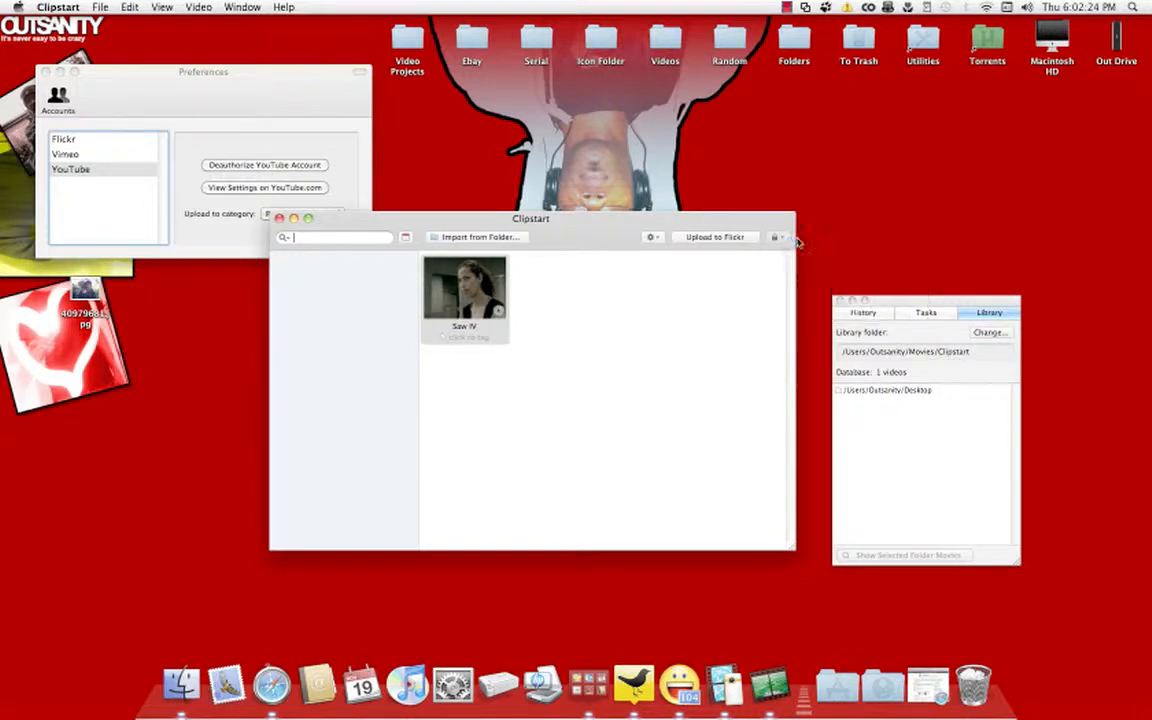
click(650, 236)
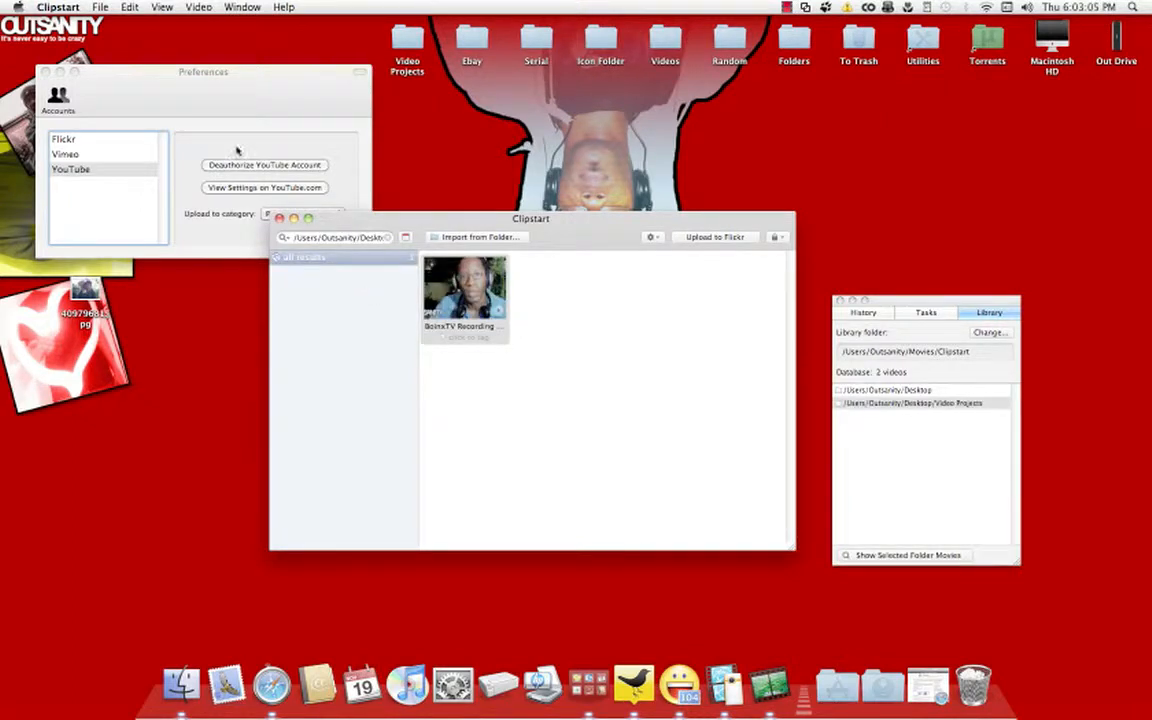
mouse_move(468, 344)
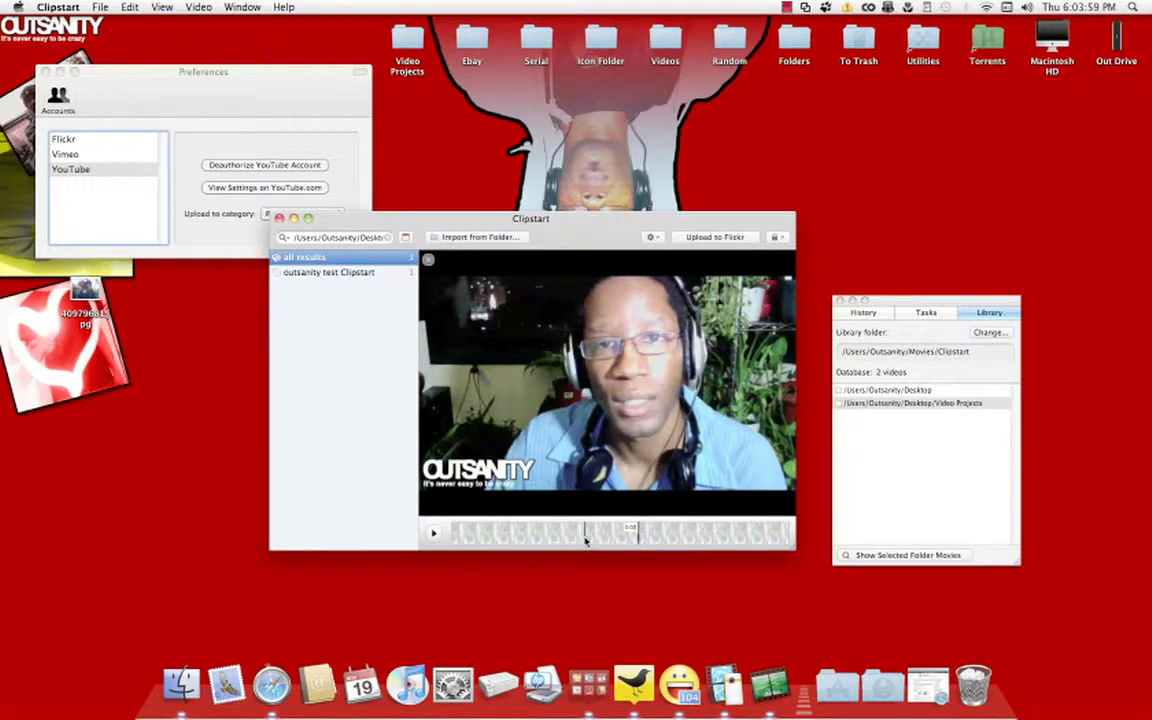
- Close the BoinxTV preview, now tagged 'outsanity test Clipstart', returning to thumbnails
click(328, 272)
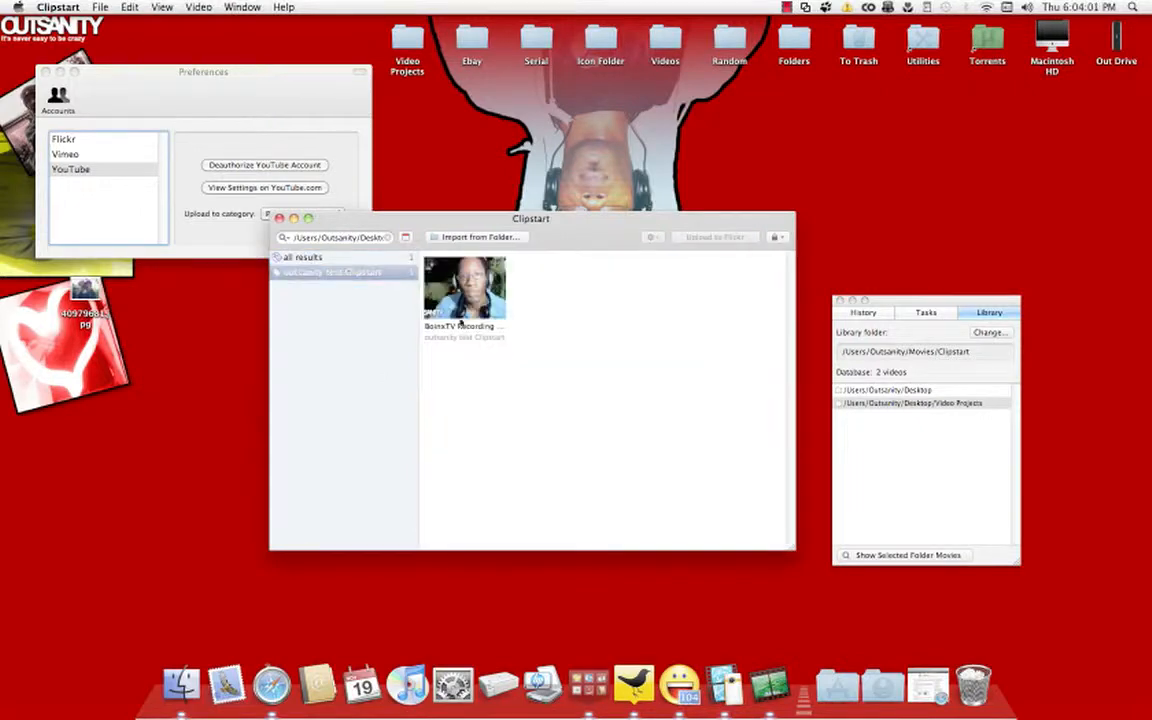
- Reselect the BoinxTV recording so its tags list separately as Clipstart, outsanity and test
click(464, 290)
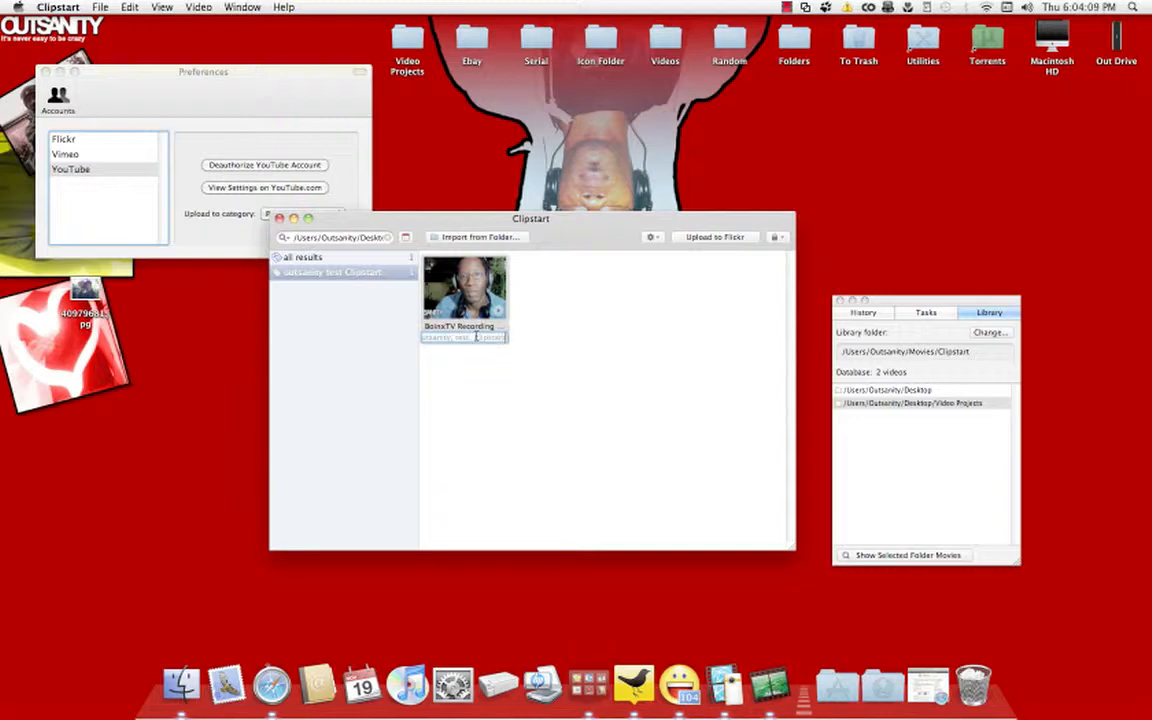
click(276, 272)
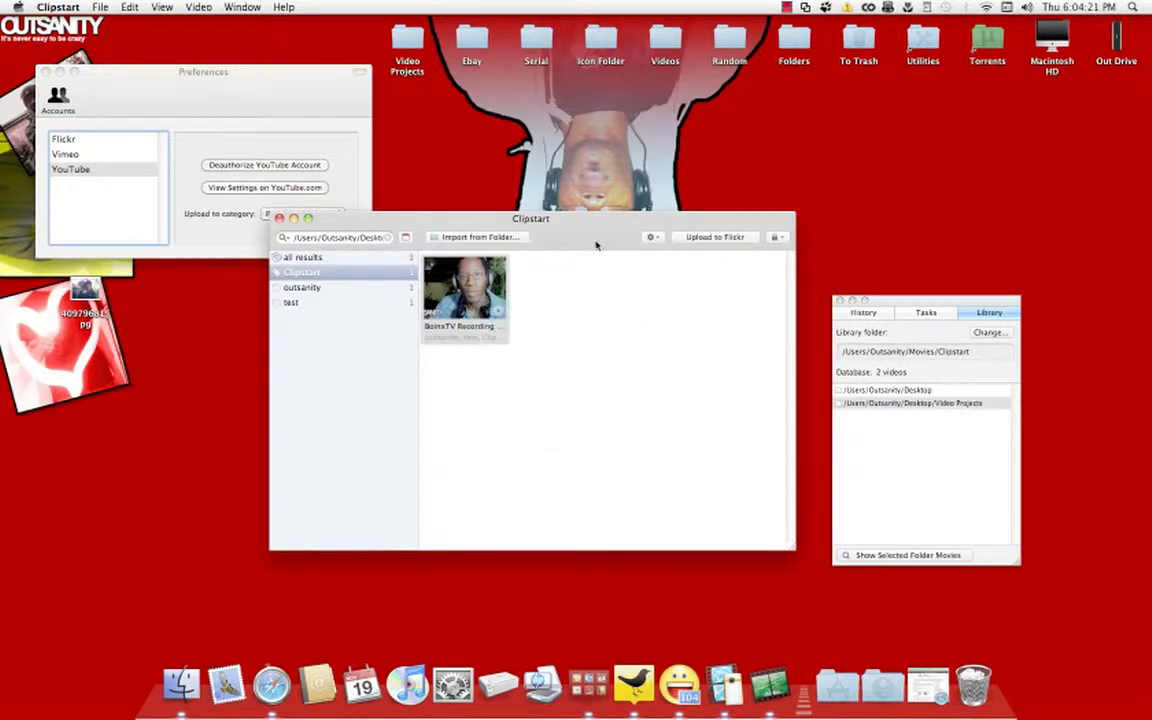
click(714, 236)
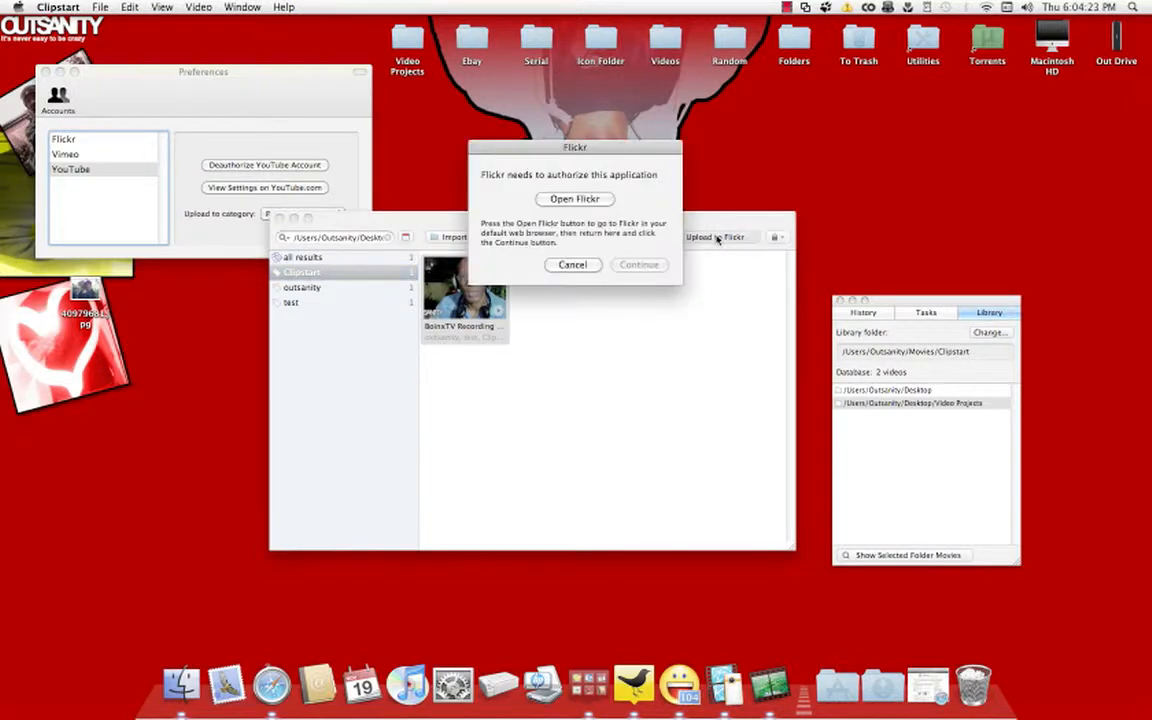
- Cancel the Flickr authorization, close preferences and show all clips in the repositioned library
click(572, 264)
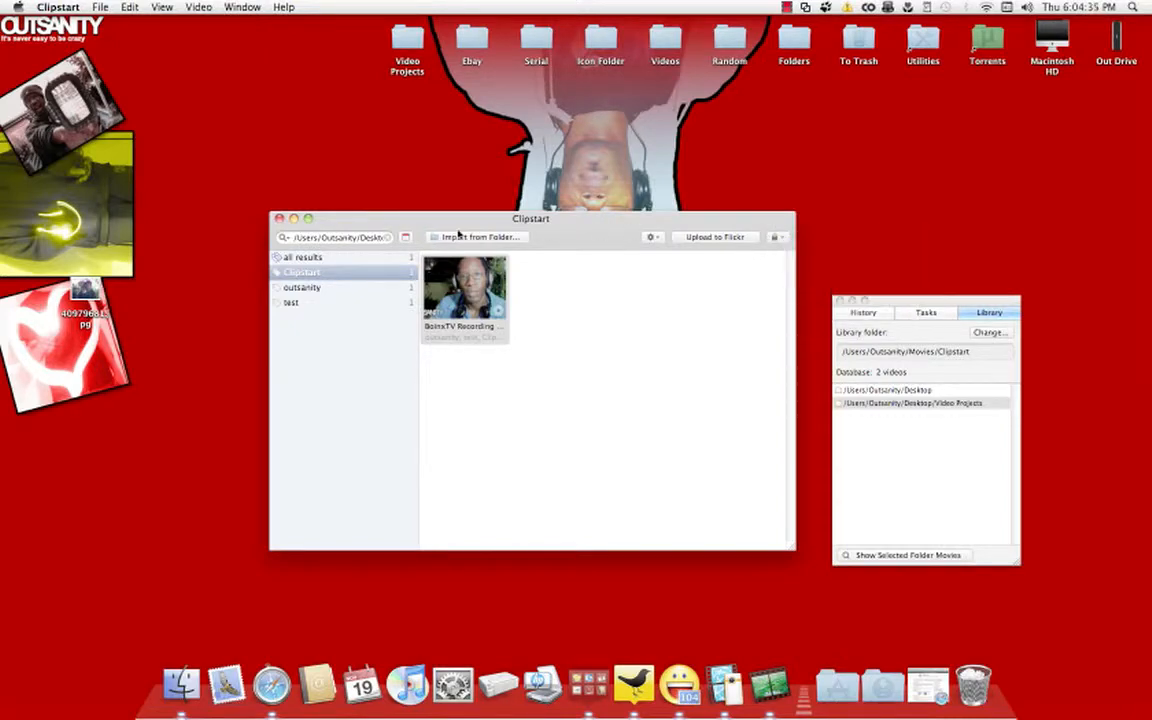
click(198, 8)
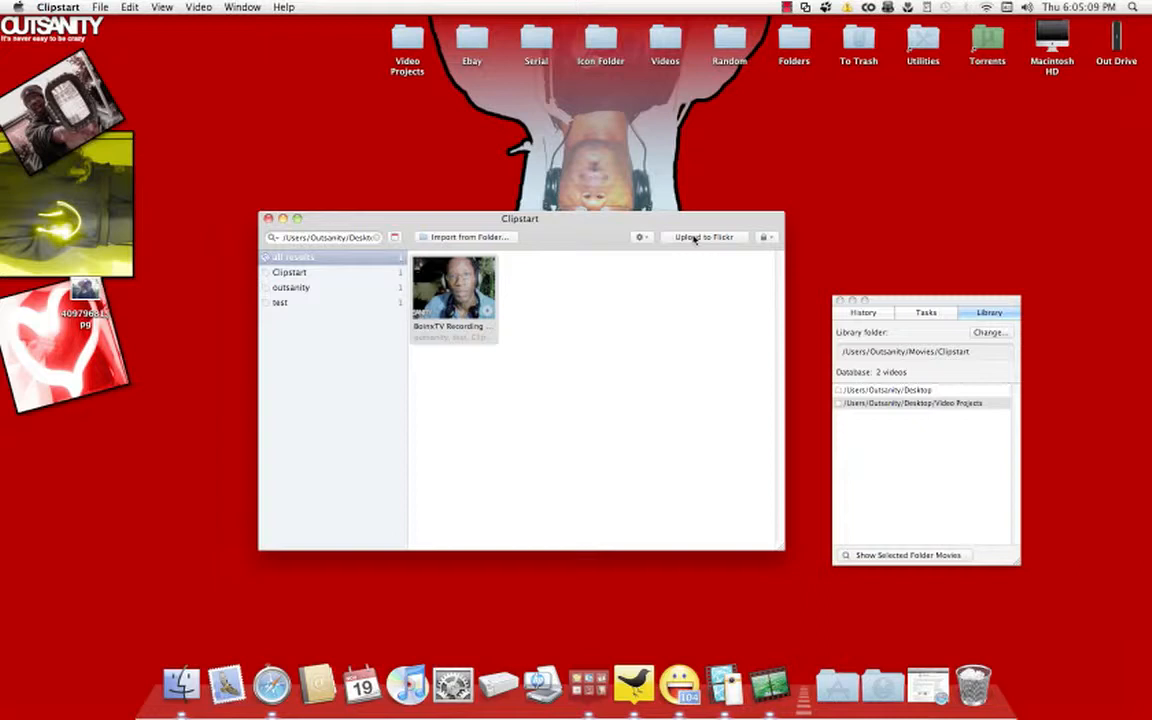
drag(520, 218, 582, 218)
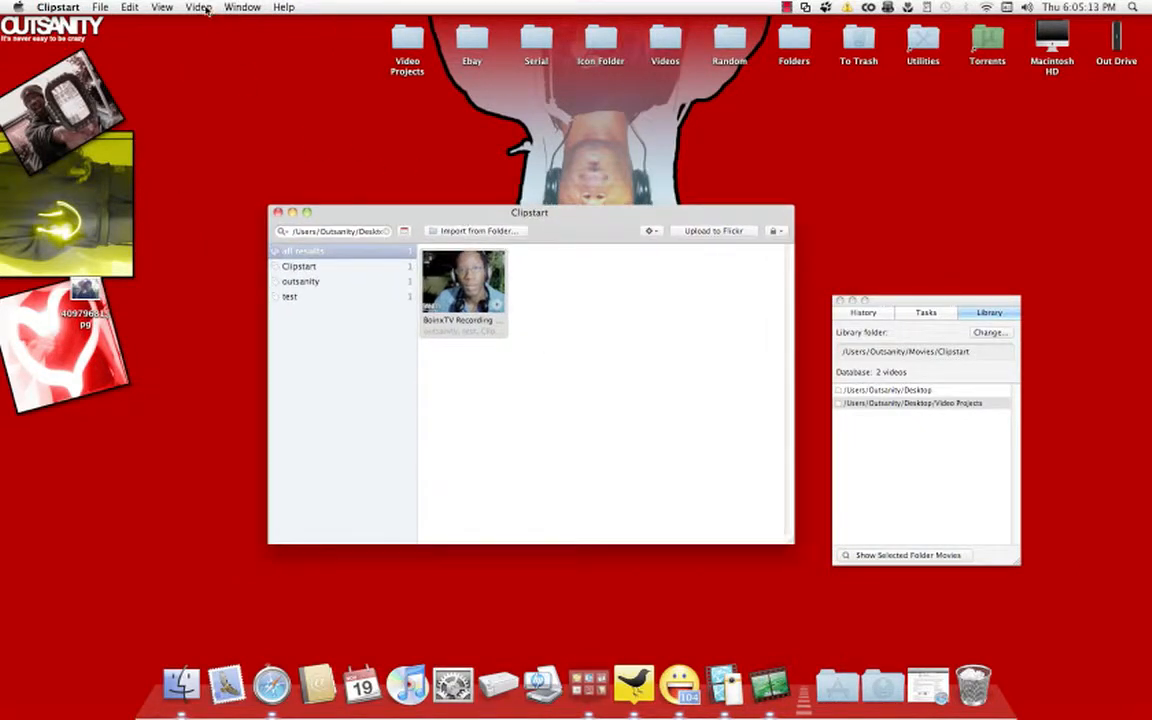
- Upload the BoinxTV recording to YouTube from the Video menu and open its YouTube page
click(198, 8)
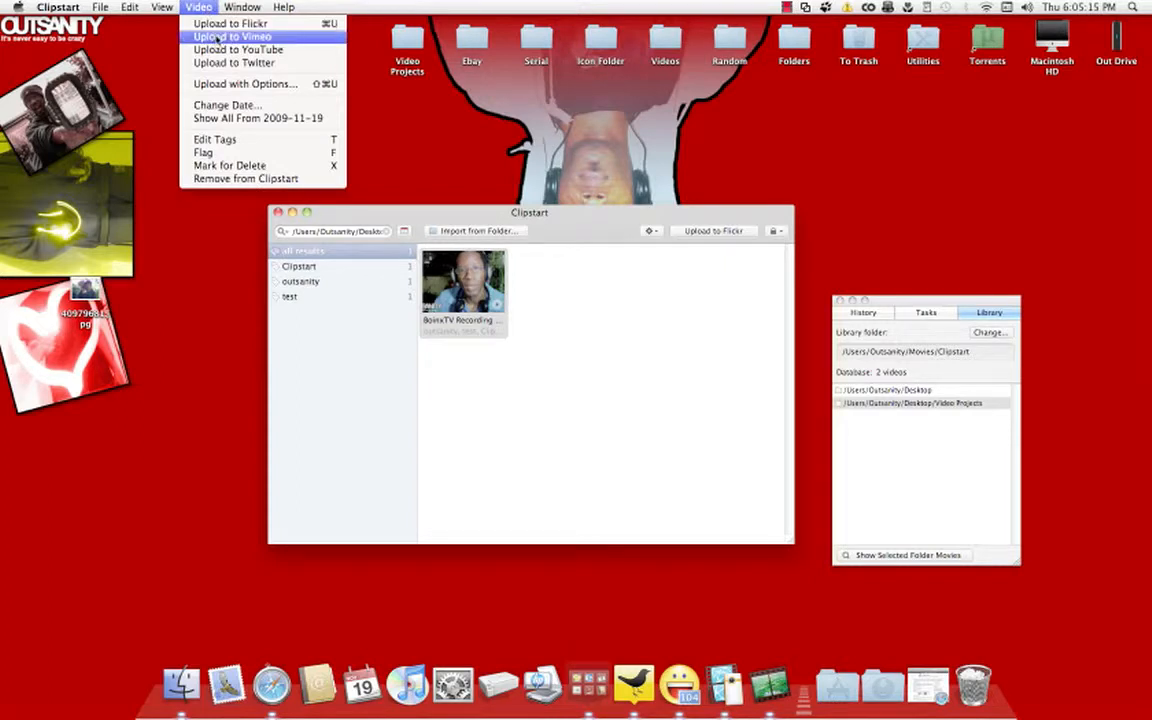
mouse_move(238, 48)
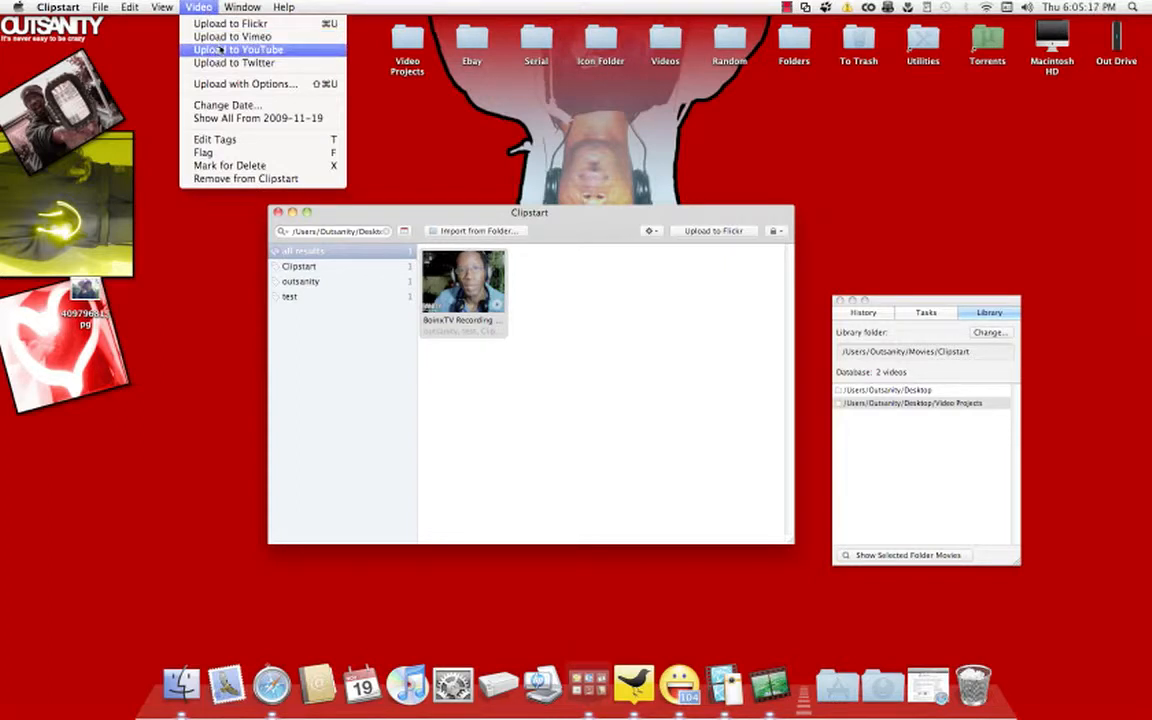
mouse_move(232, 62)
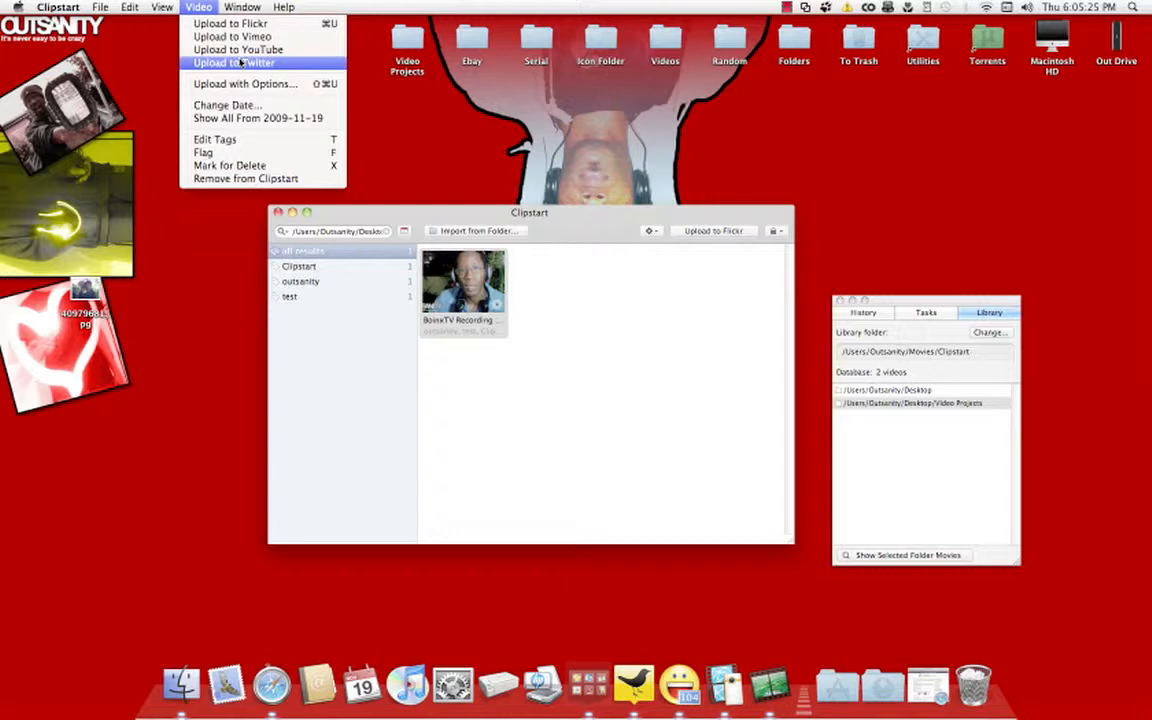
click(238, 48)
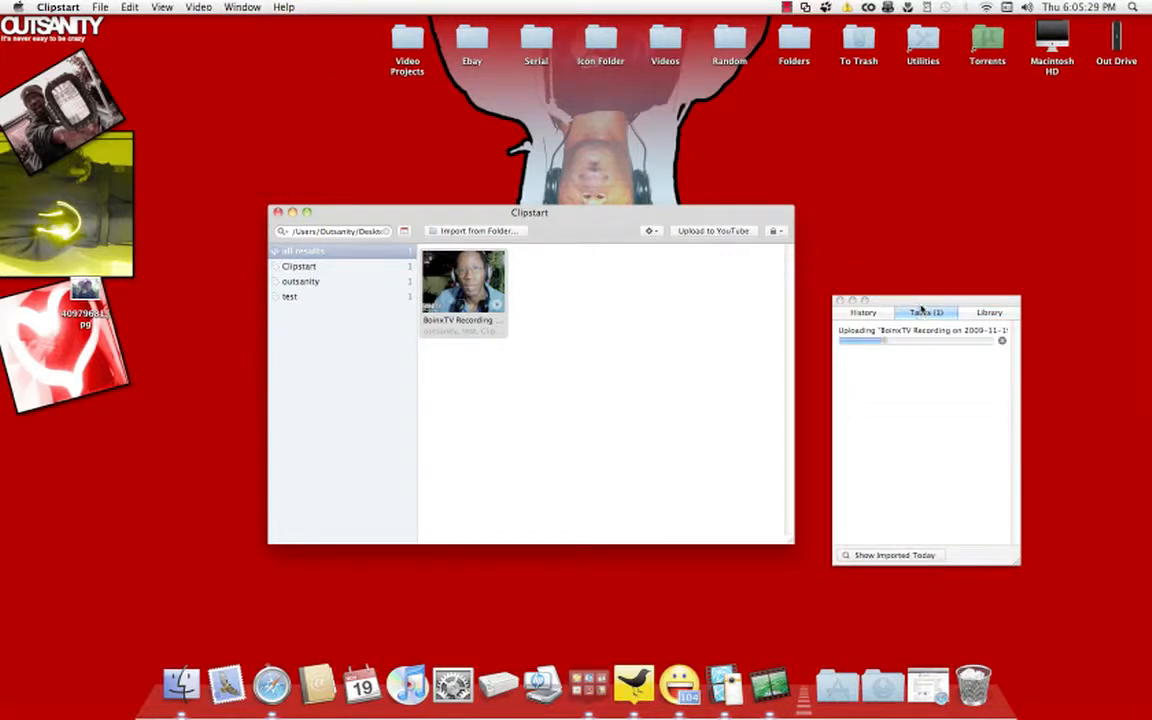
drag(924, 296, 896, 236)
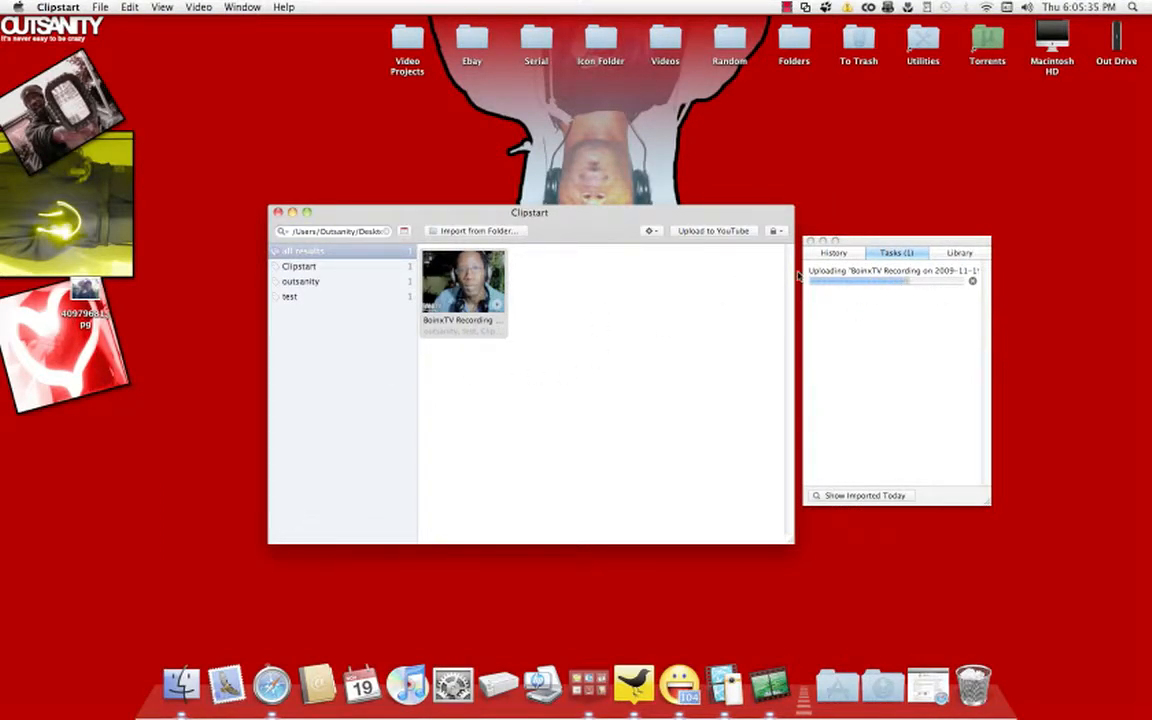
mouse_move(846, 308)
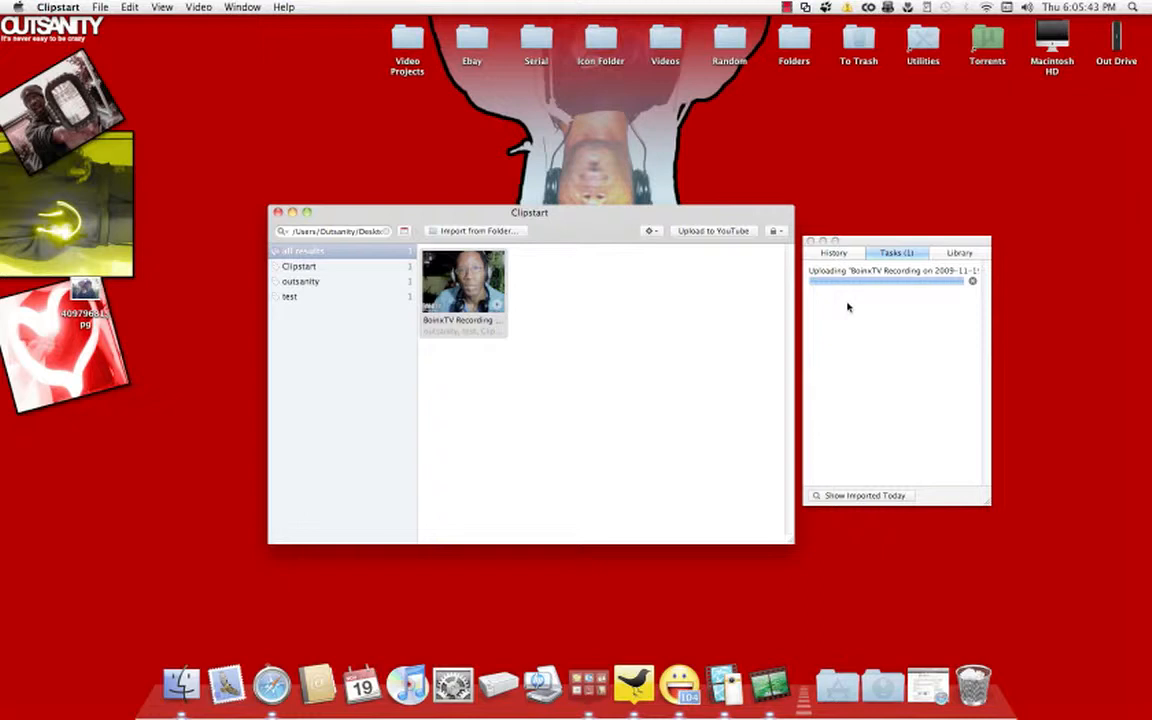
click(832, 252)
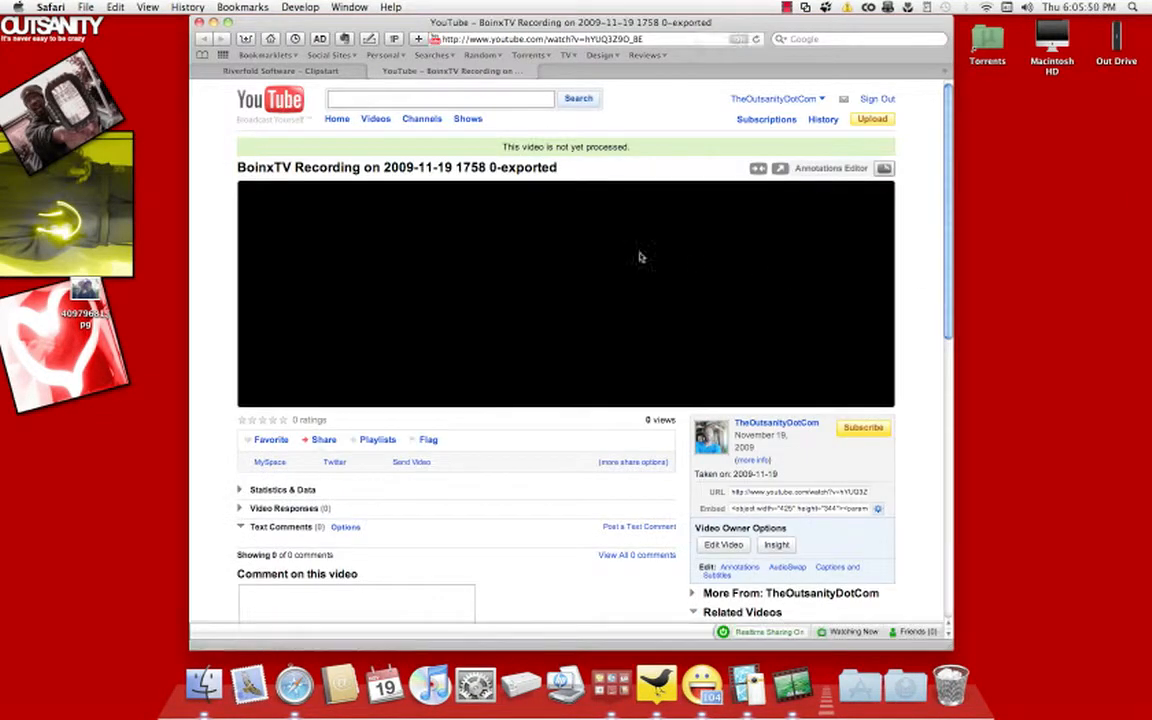
- From My Videos, edit the new upload to title 'Testing Clipstart' with description and tags
click(776, 98)
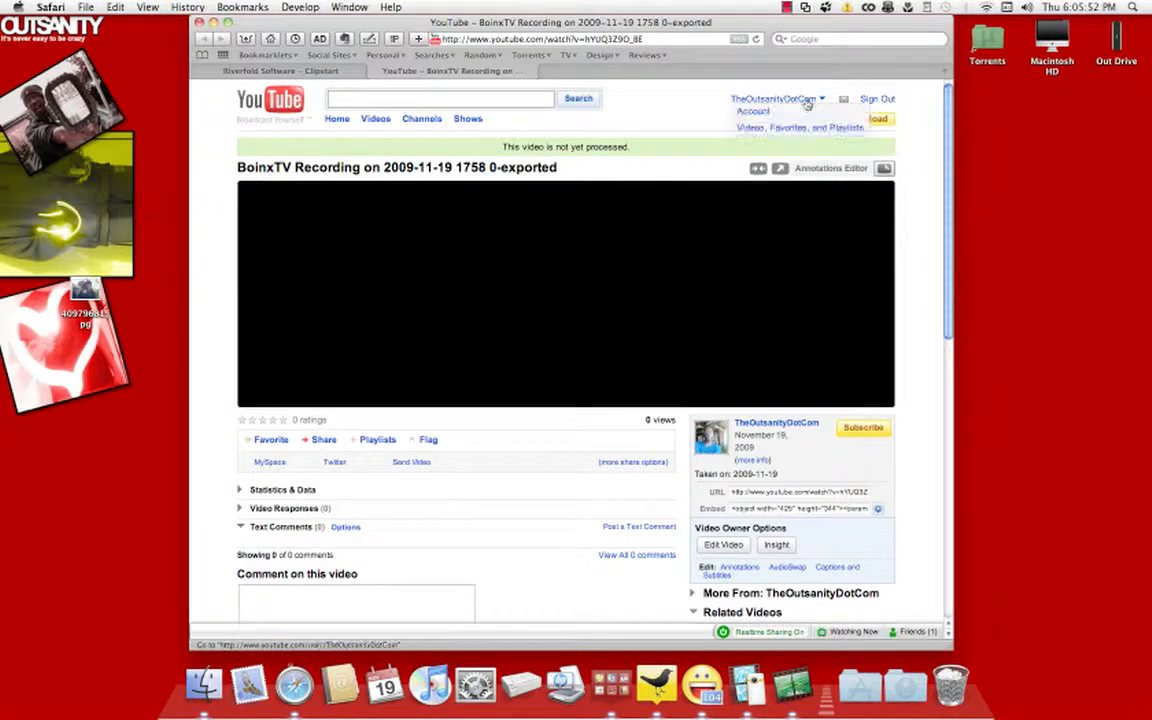
click(798, 128)
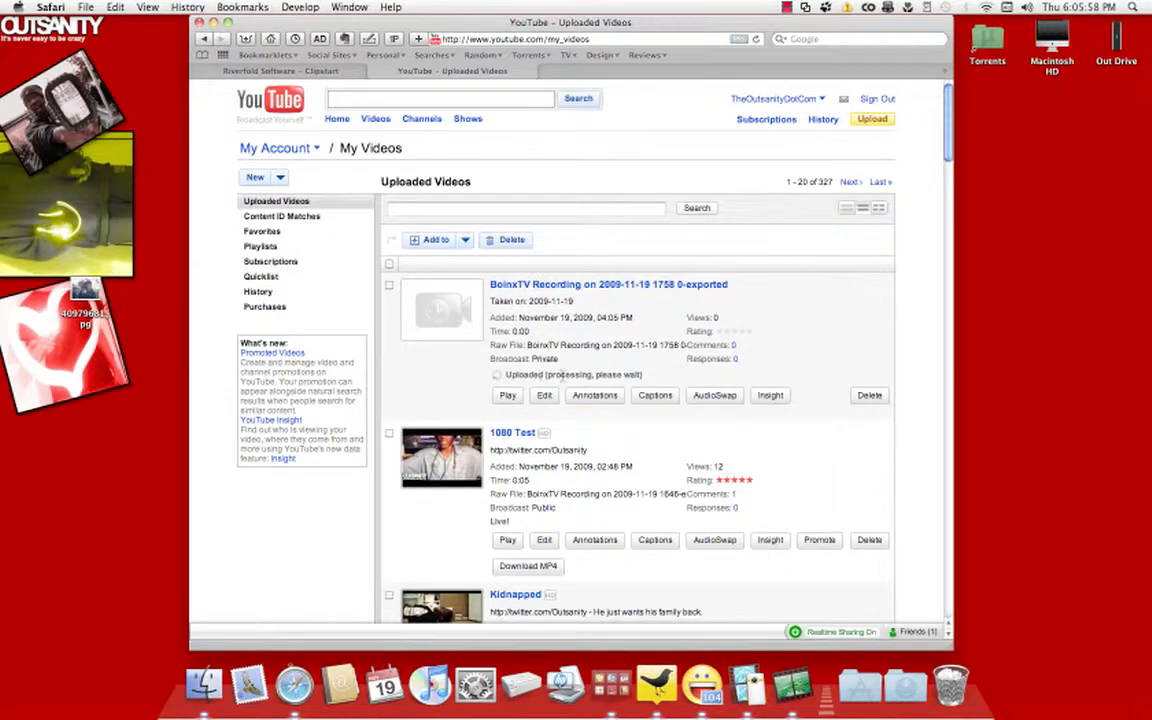
mouse_move(604, 296)
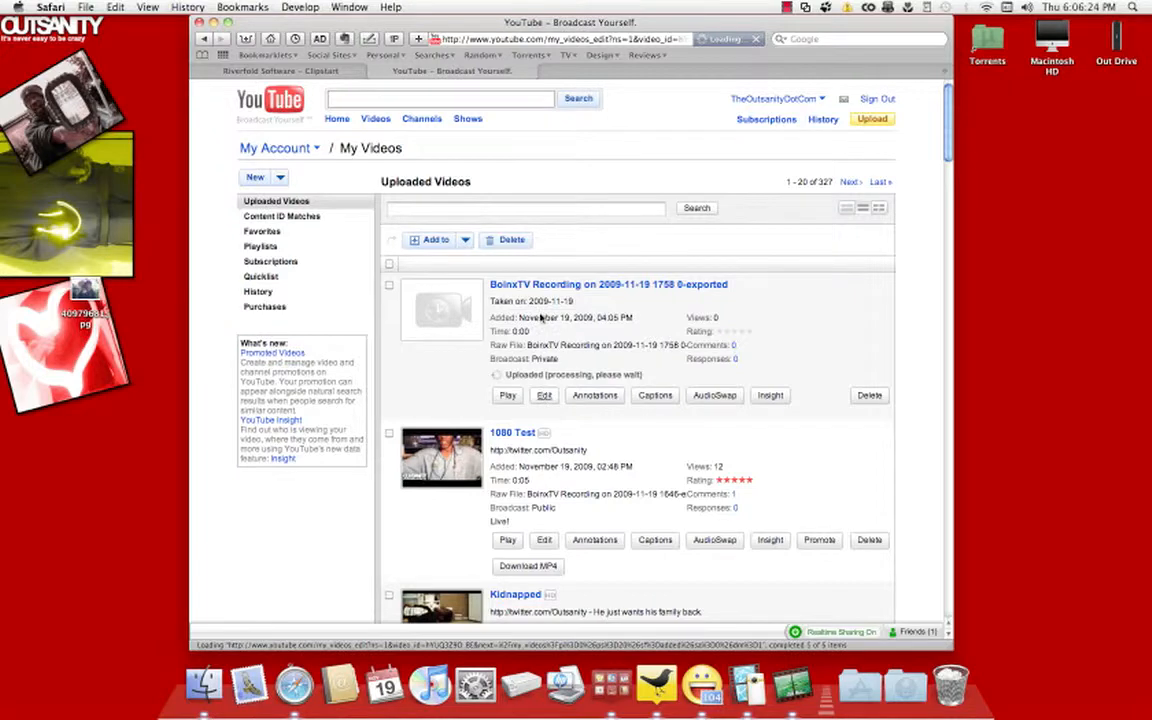
click(544, 396)
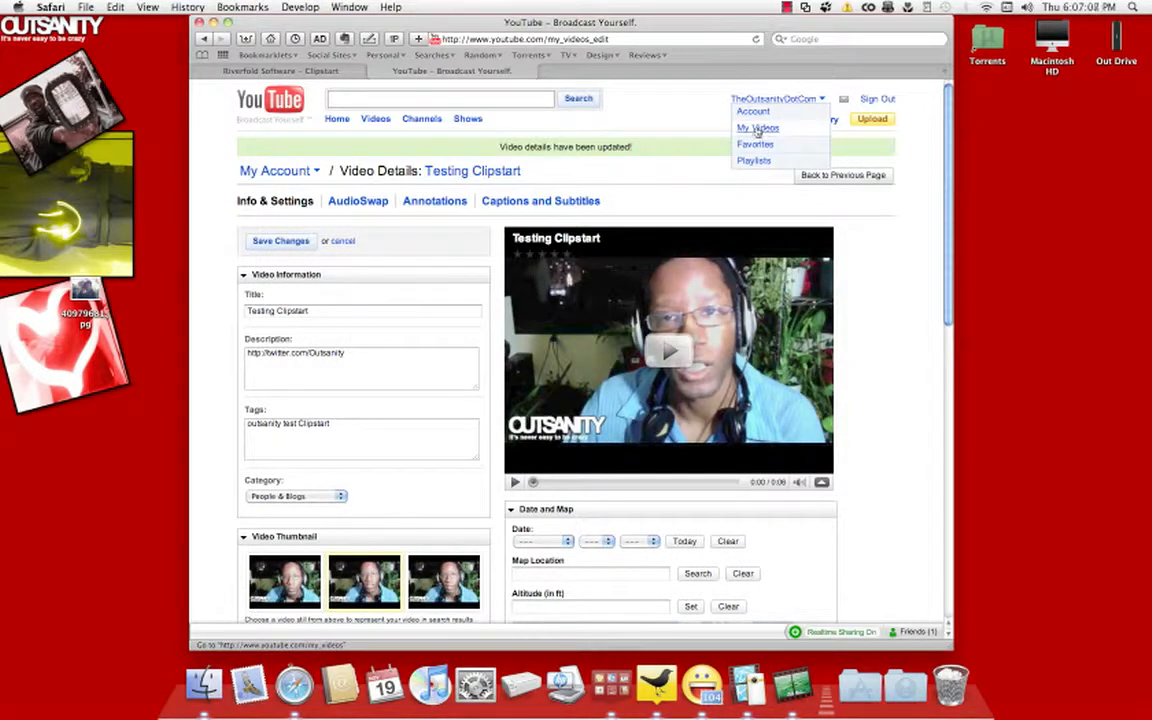
- Return to My Videos and open the upload now listed as Testing Clipstart
click(756, 128)
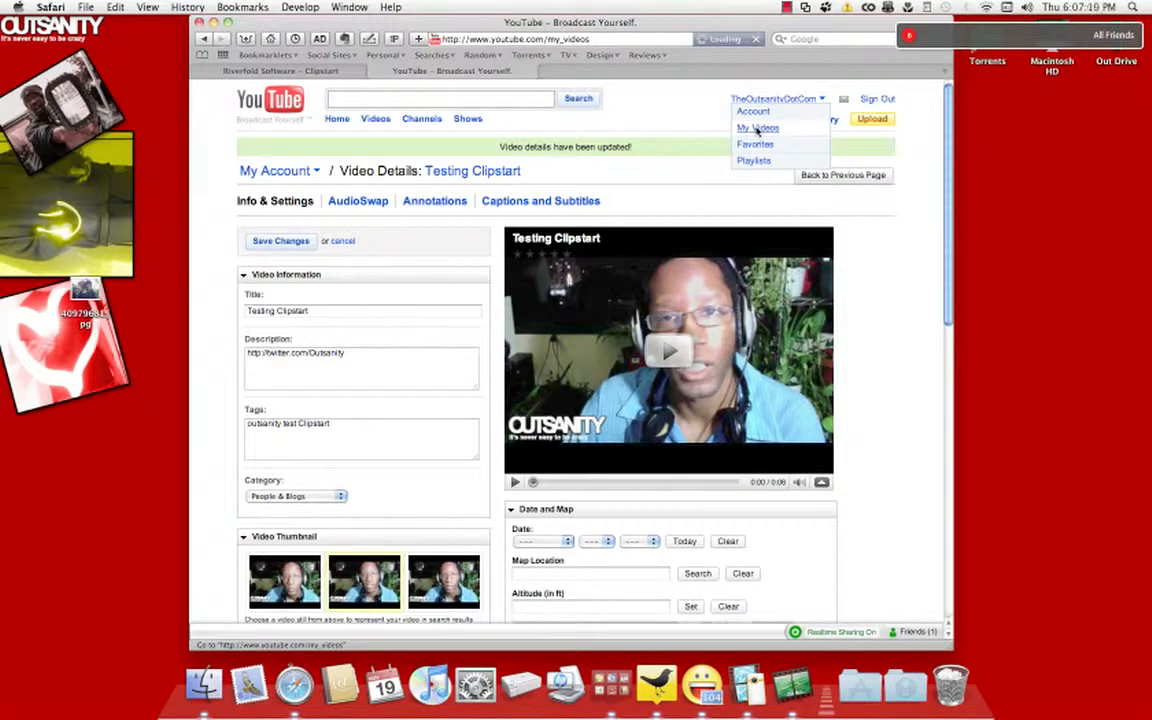
click(756, 128)
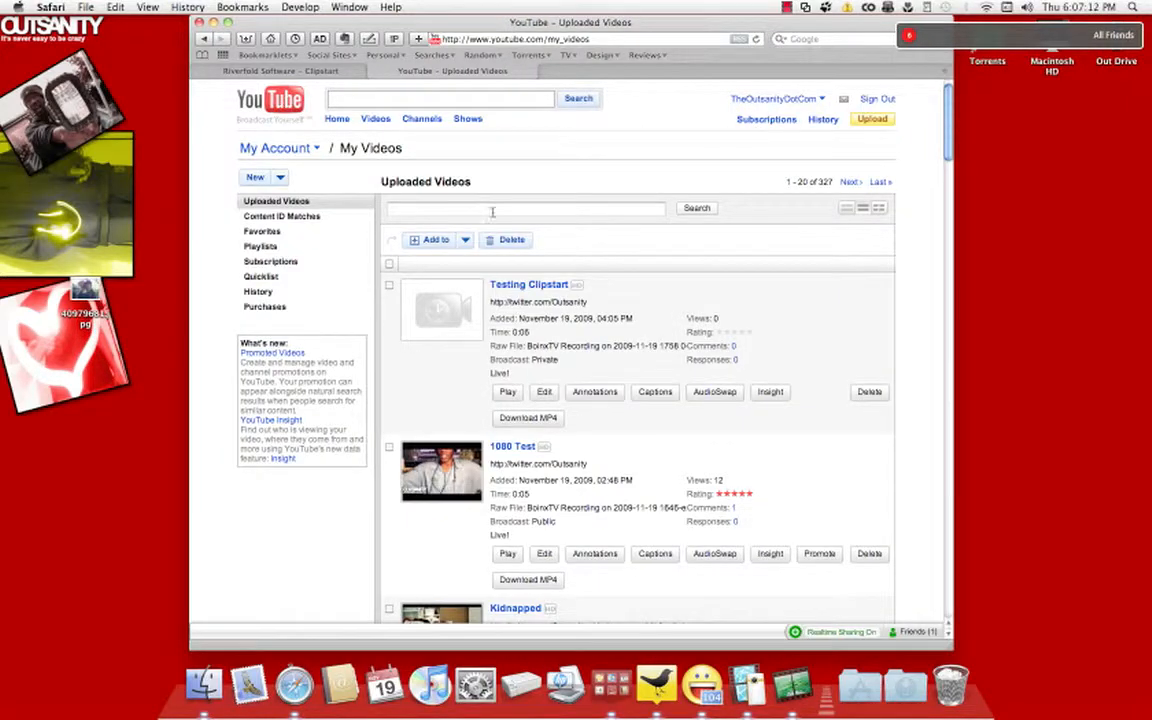
click(528, 284)
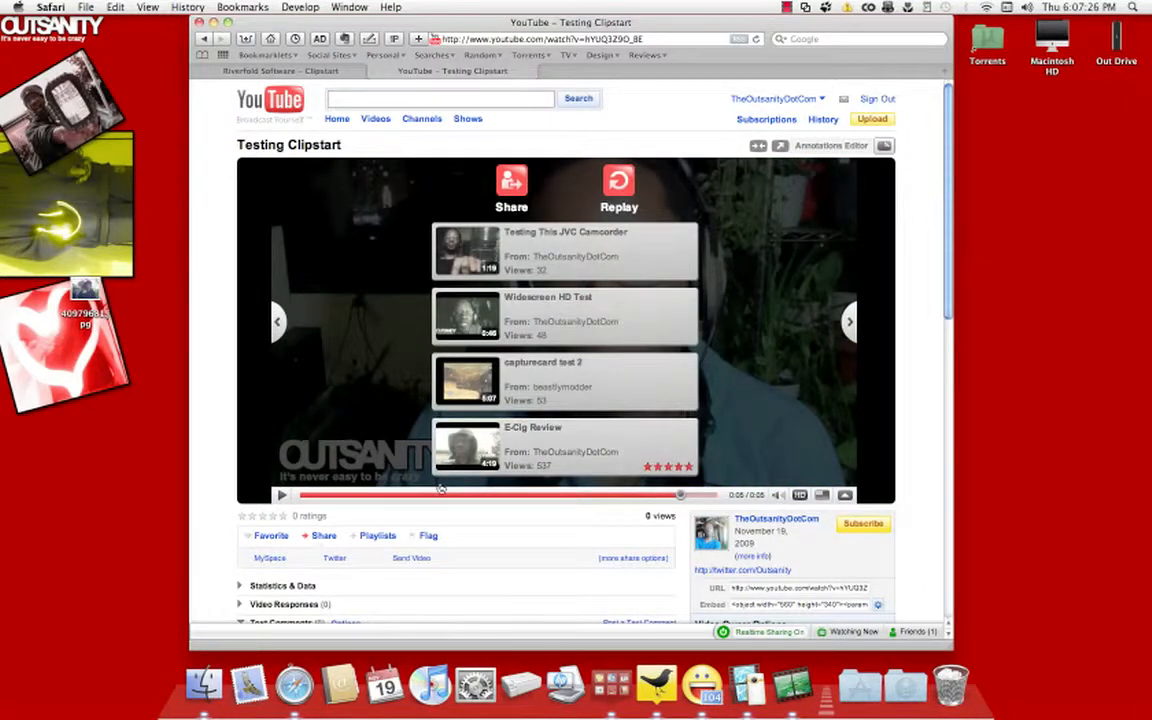
- Reopen Testing Clipstart from My Videos, play it through, then show the Riverfold Clipstart page
scroll(down, 3)
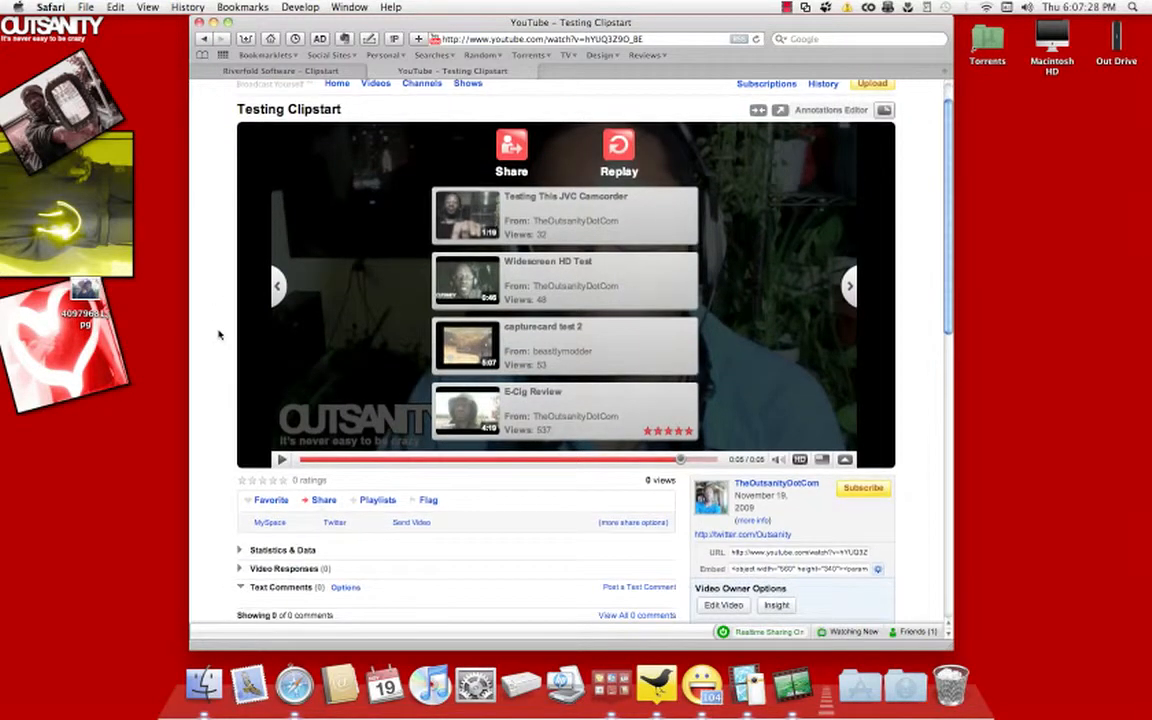
scroll(down, 3)
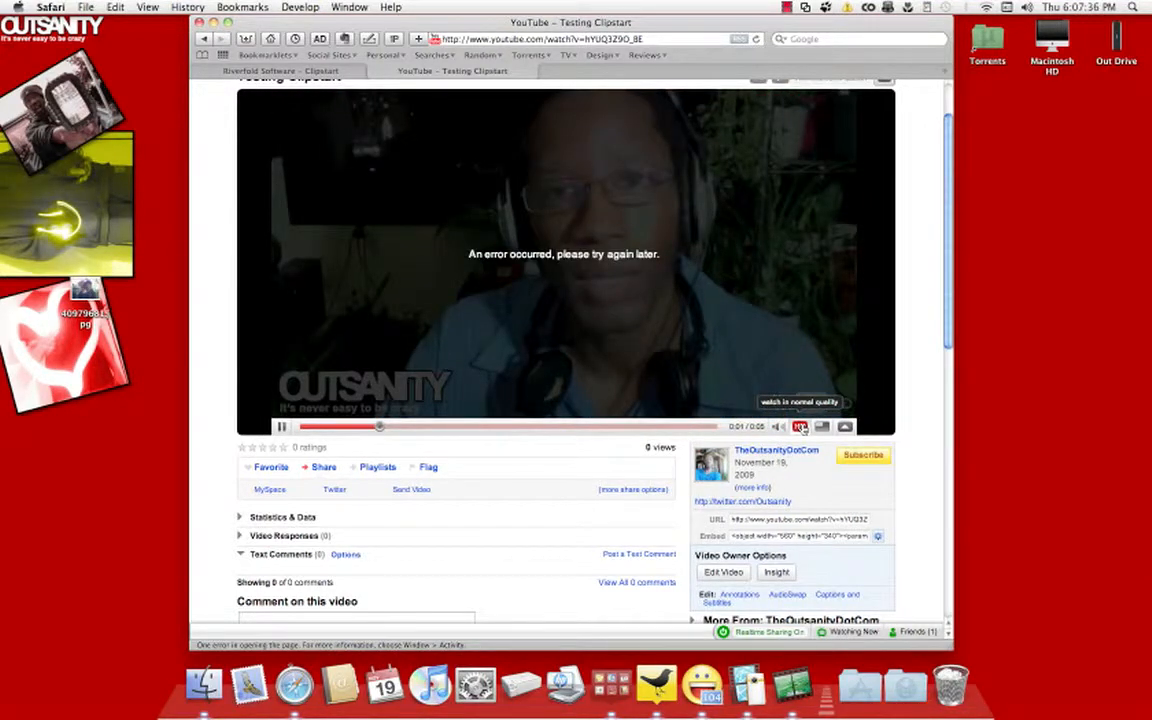
scroll(down, 3)
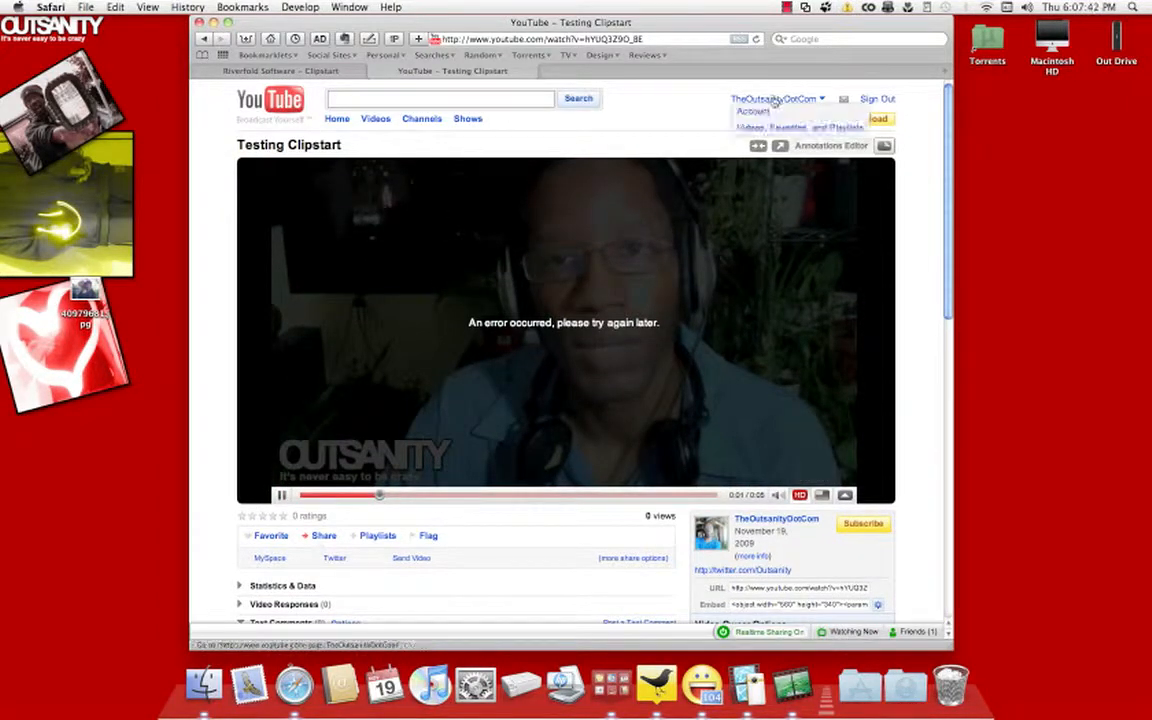
click(800, 128)
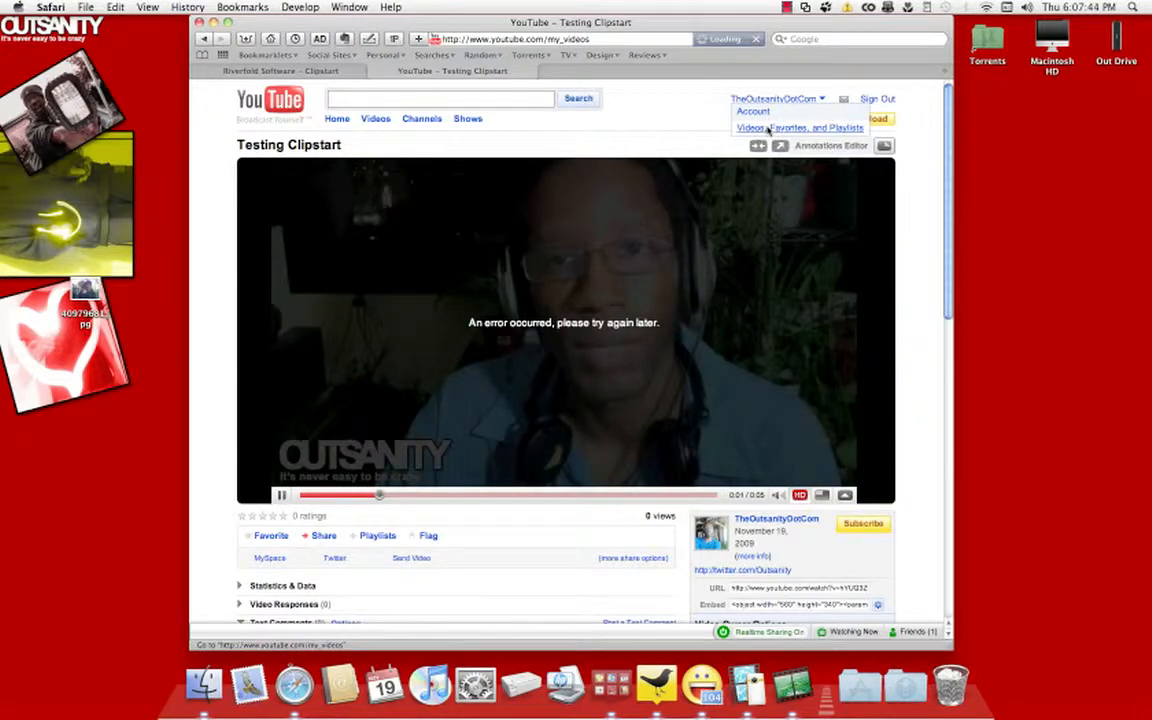
click(790, 128)
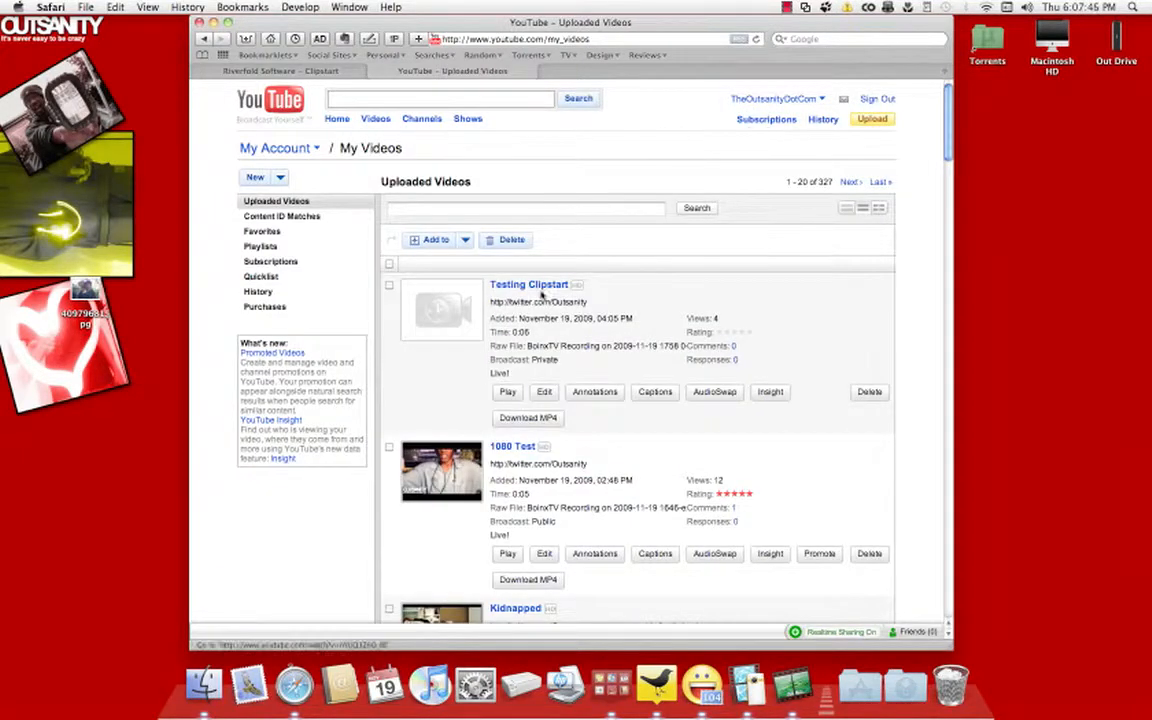
click(528, 284)
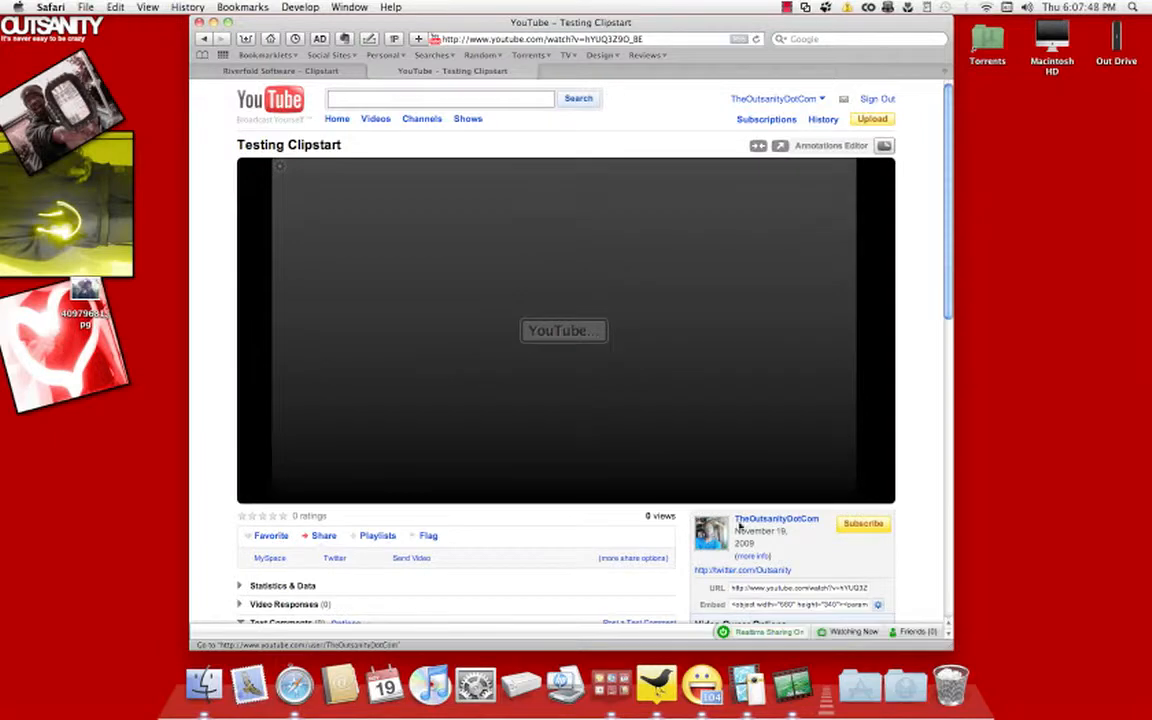
click(564, 330)
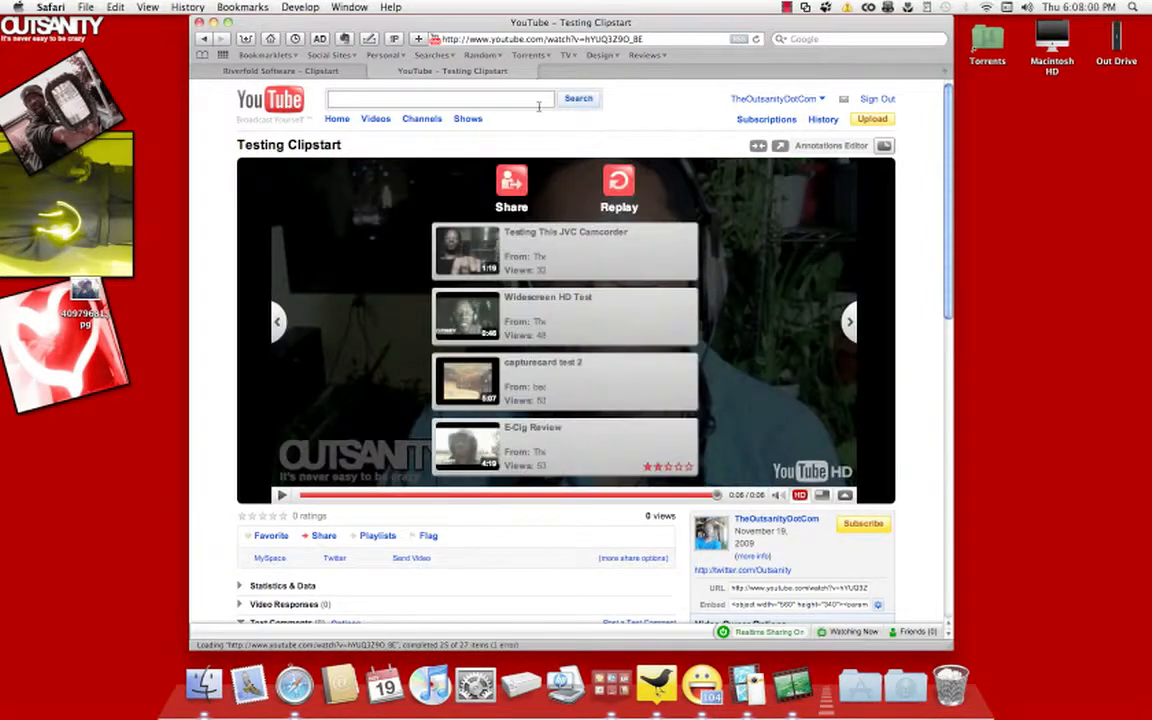
click(280, 72)
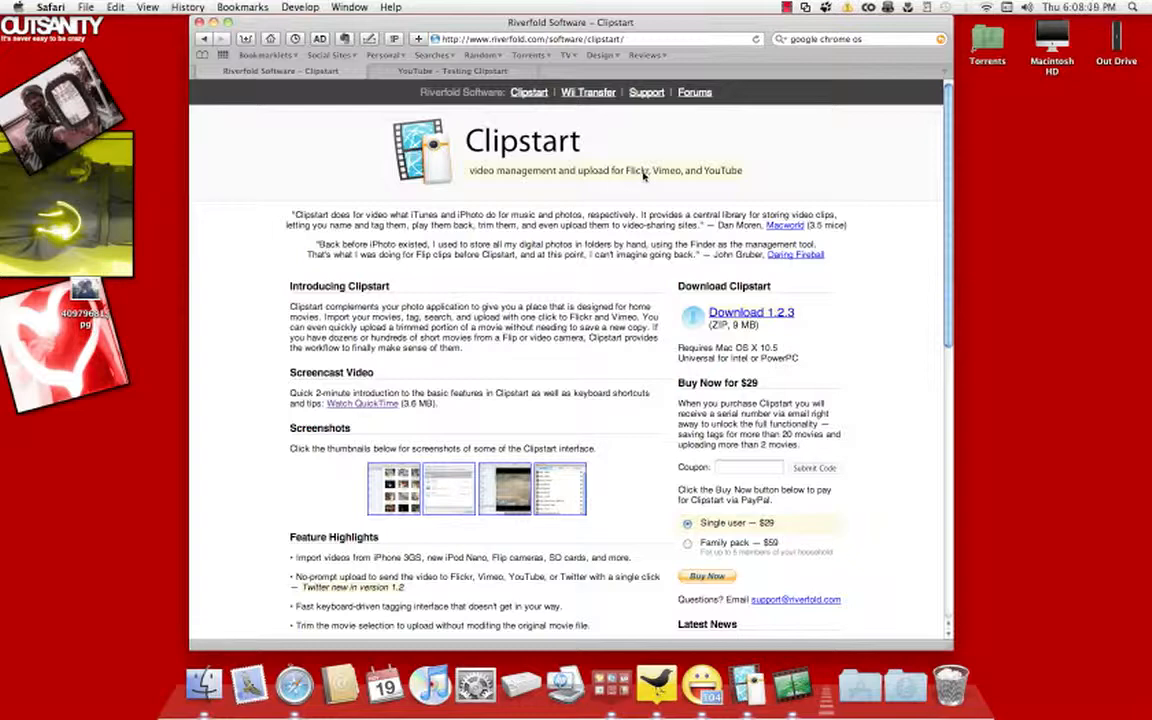
mouse_move(752, 312)
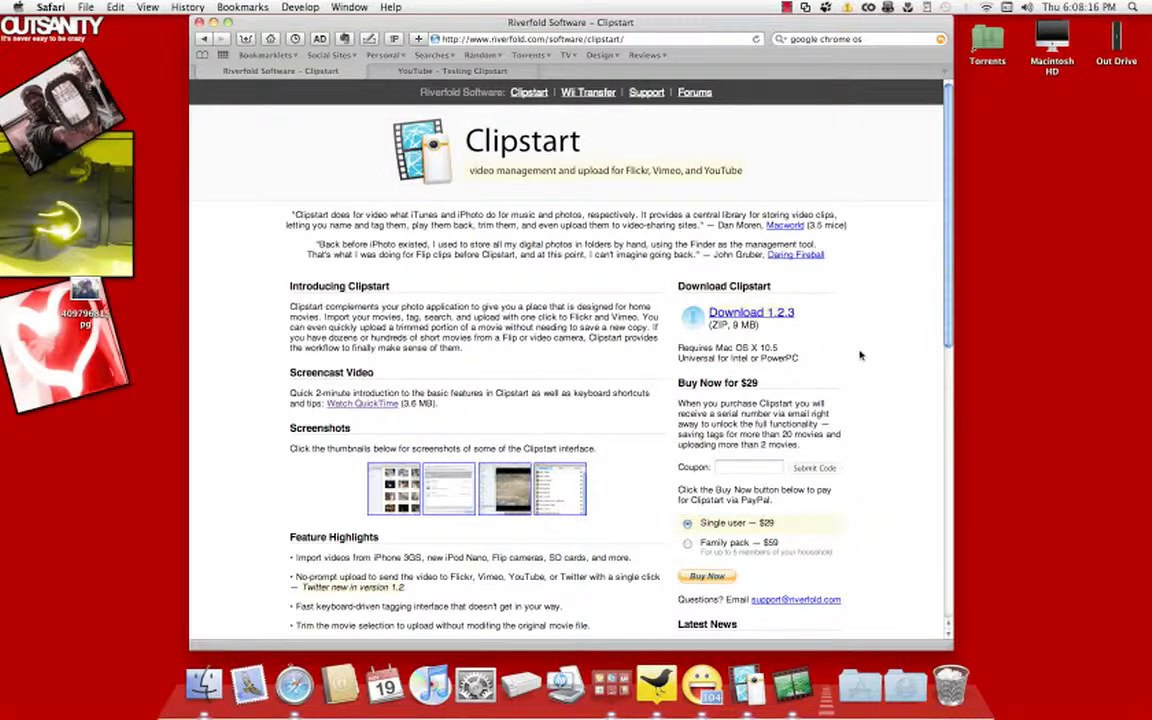
scroll(down, 3)
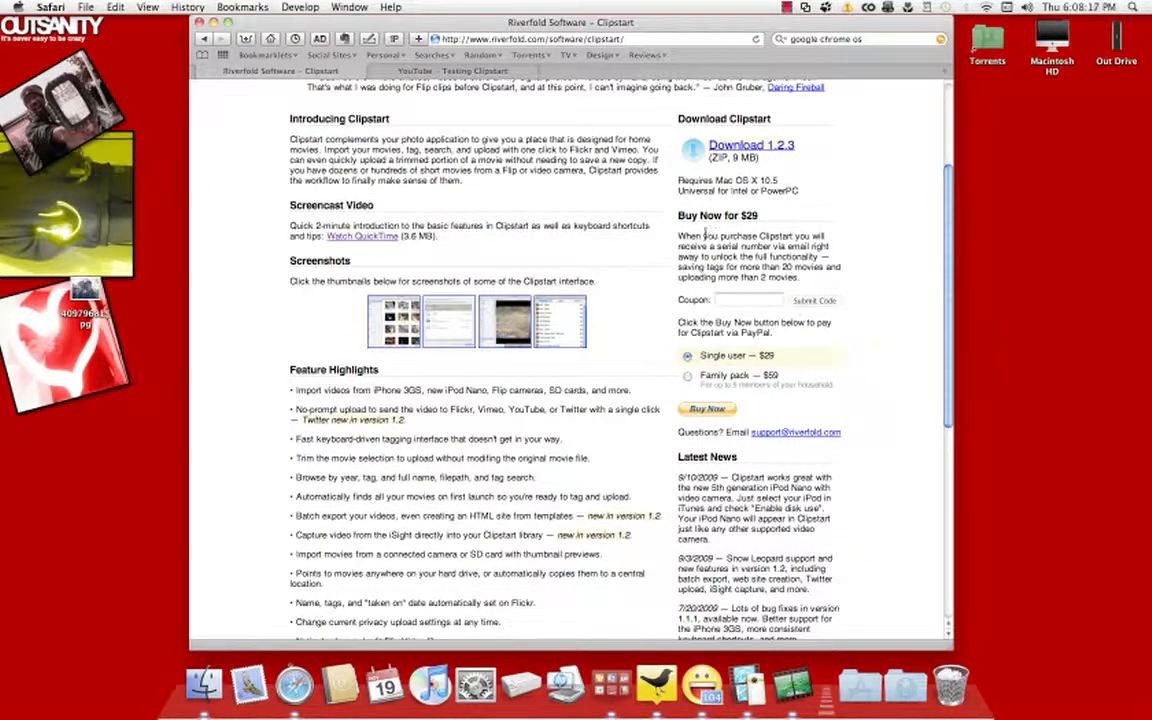
scroll(down, 3)
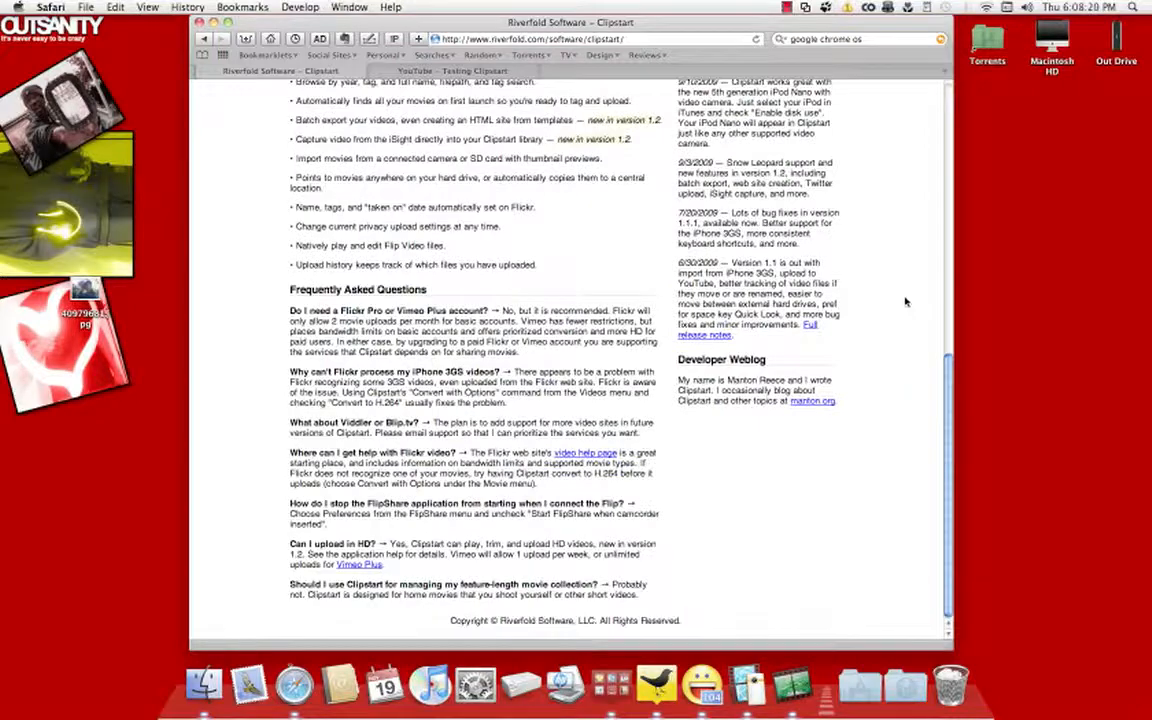
scroll(up, 3)
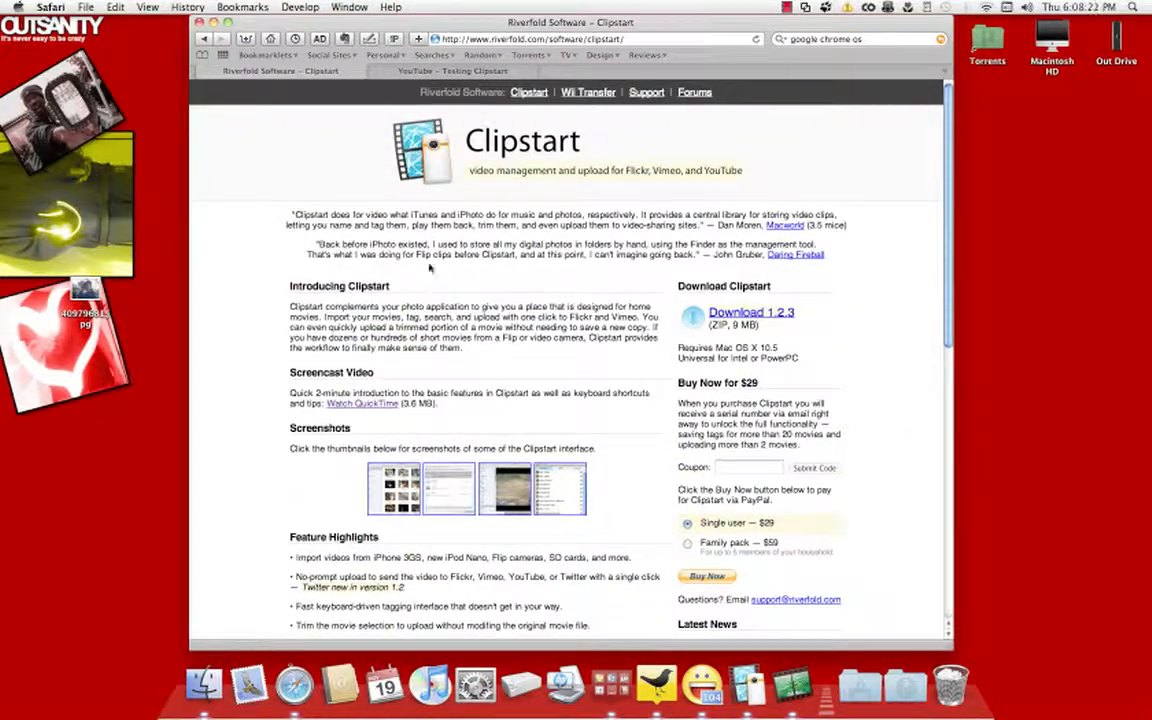